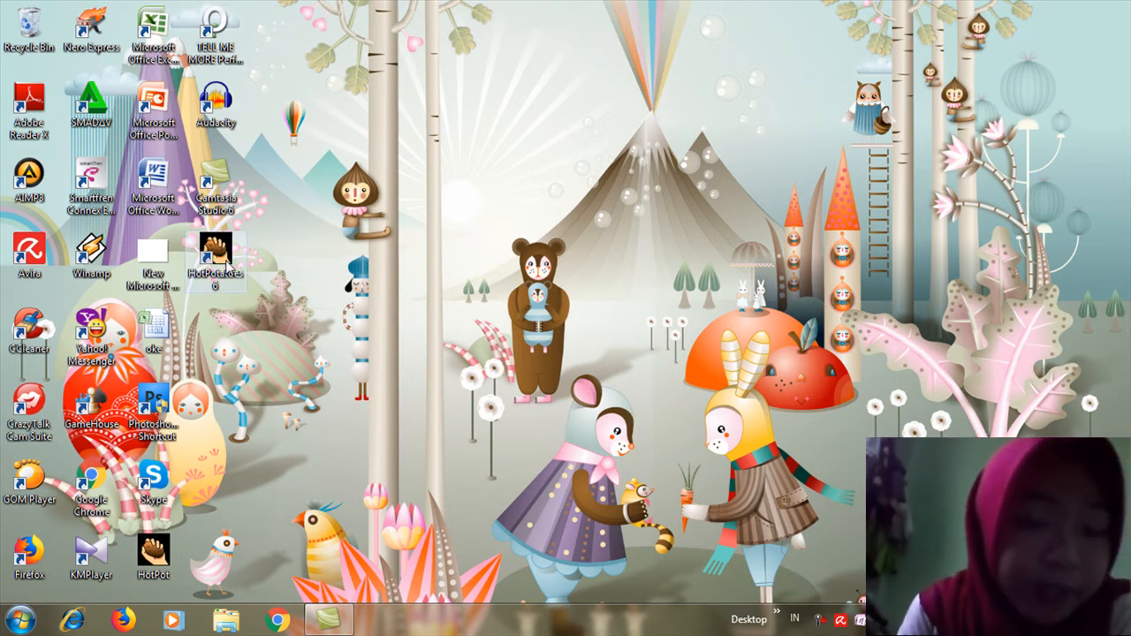
# Launch Hot Potatoes 6 from its desktop icon to reach the quiz tool launcher.
pyautogui.doubleClick(217, 256)
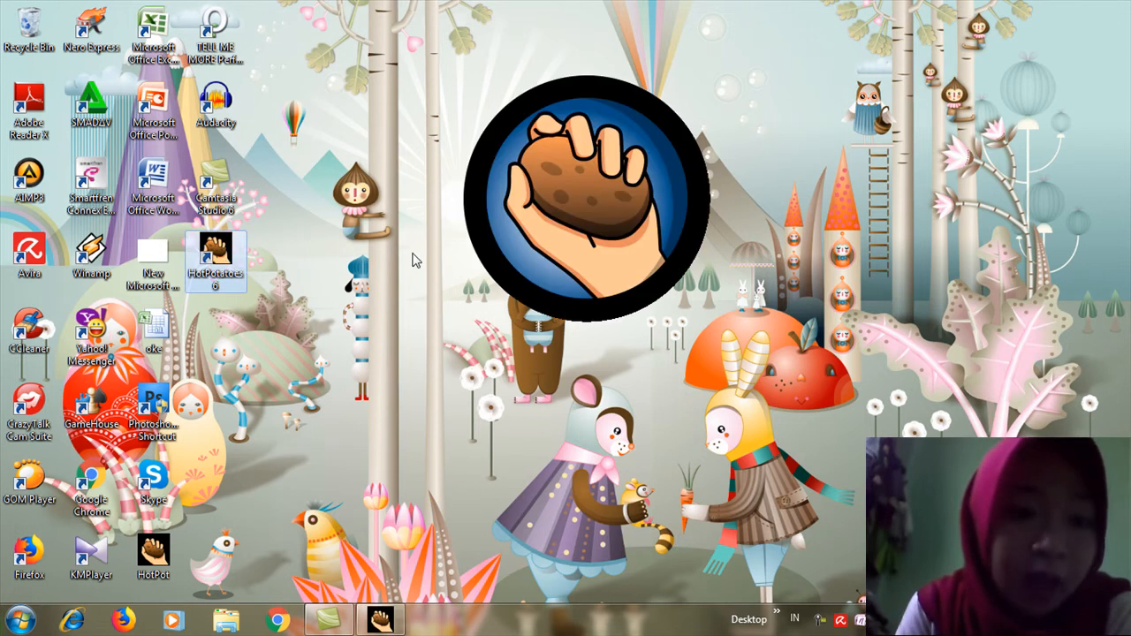
pyautogui.moveTo(548, 212)
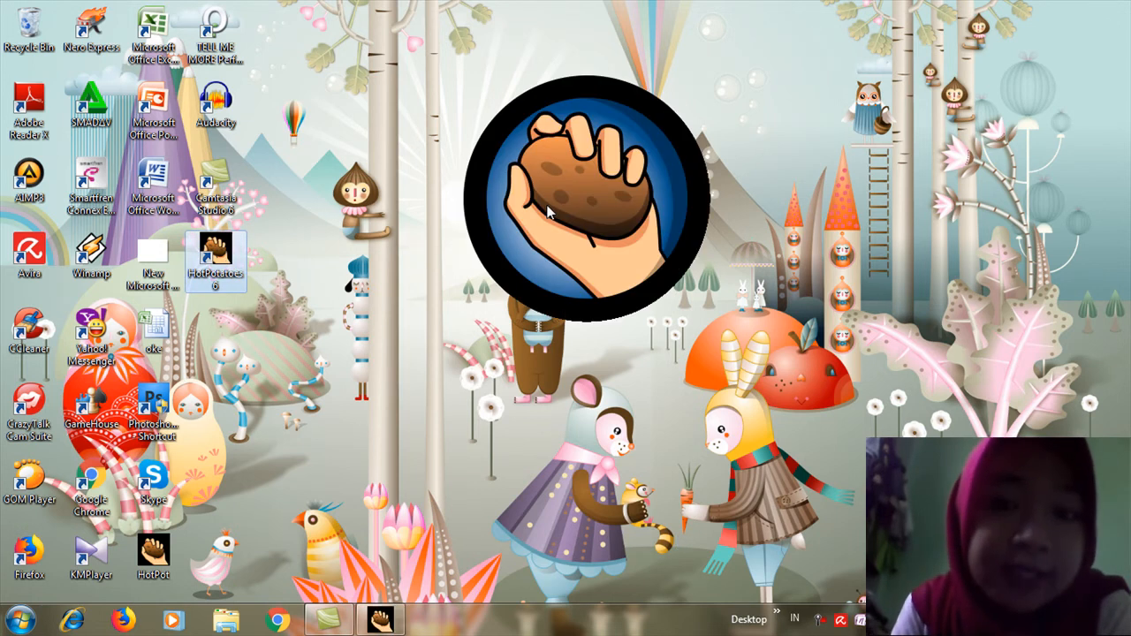
pyautogui.doubleClick(216, 259)
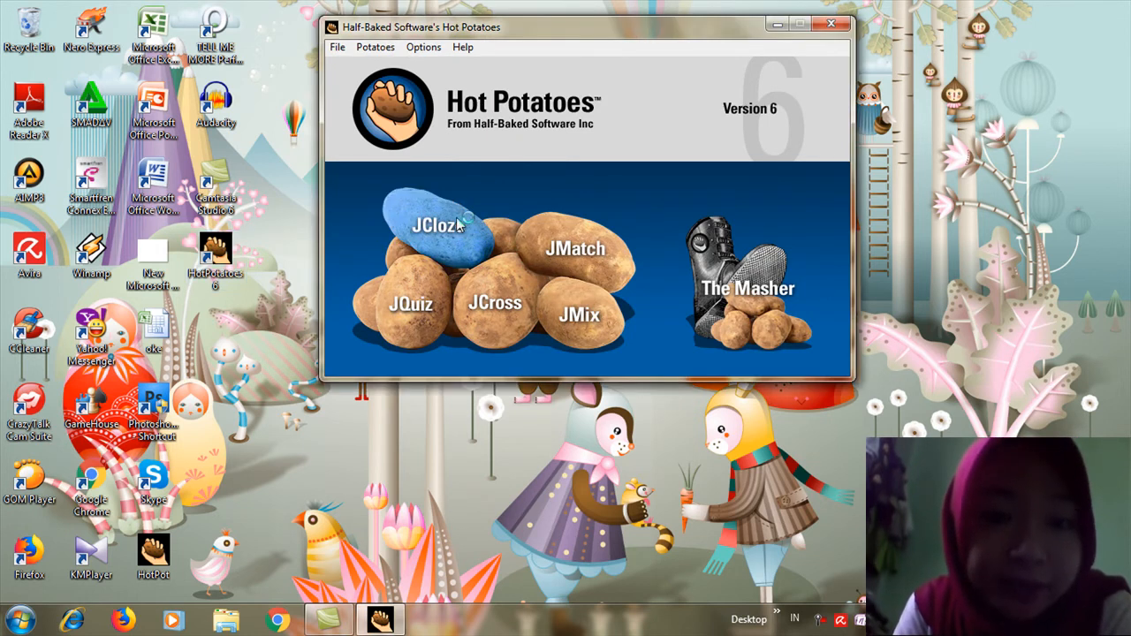
# Start a new blank gap-fill exercise by choosing the JCloze potato.
pyautogui.click(439, 224)
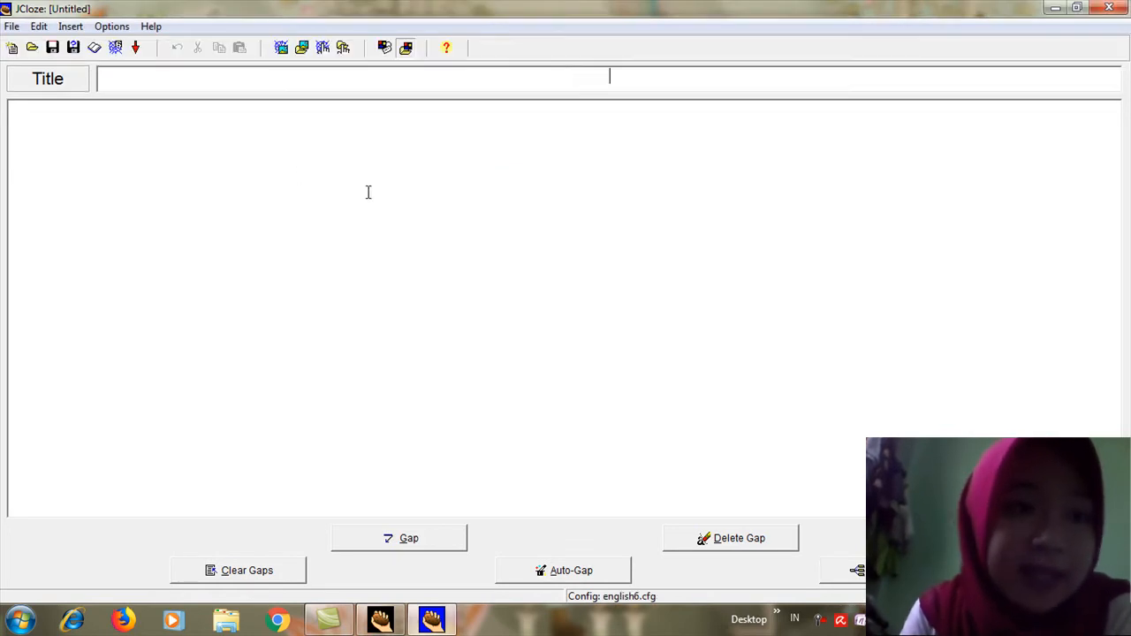
pyautogui.moveTo(70, 93)
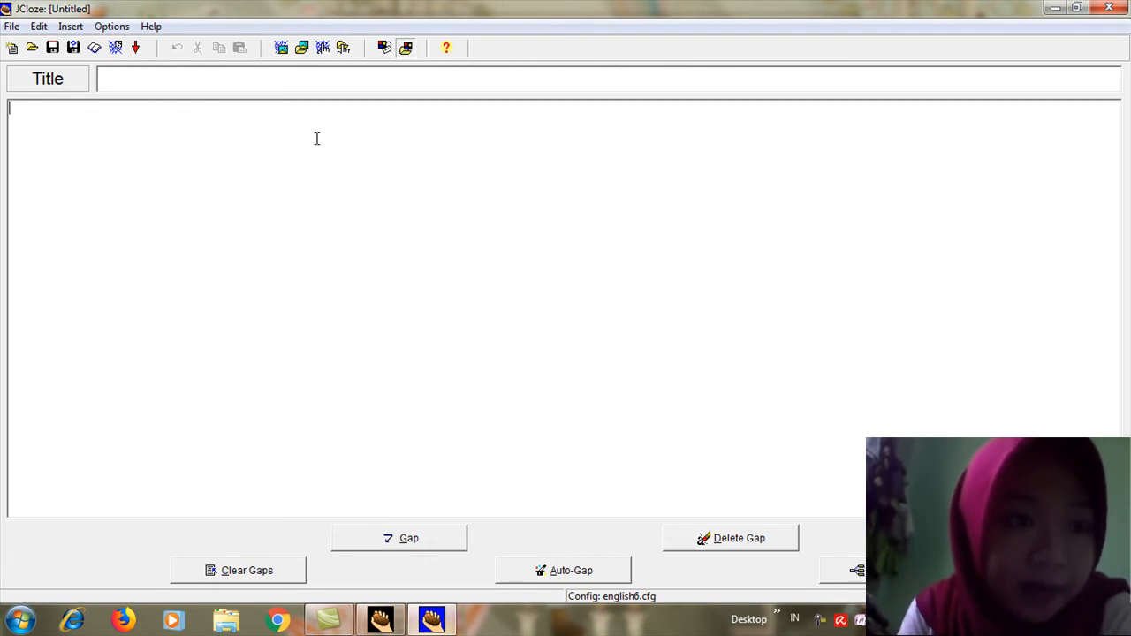
pyautogui.moveTo(41, 118)
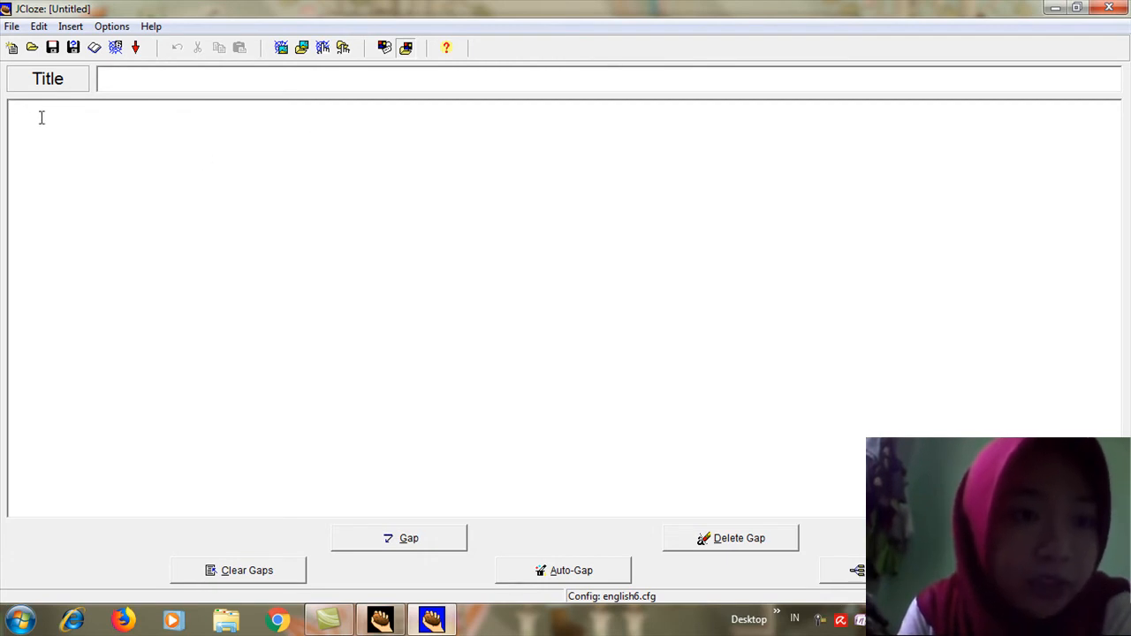
pyautogui.moveTo(223, 262)
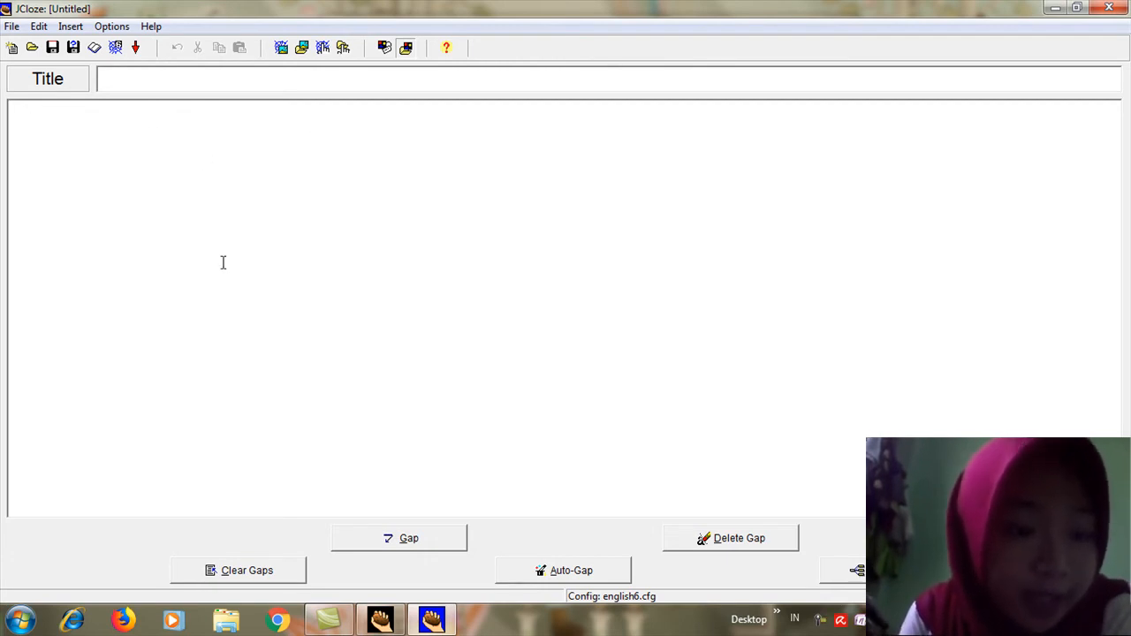
# Open the Cinderella Word document from the Documents library via the Start menu.
pyautogui.click(16, 619)
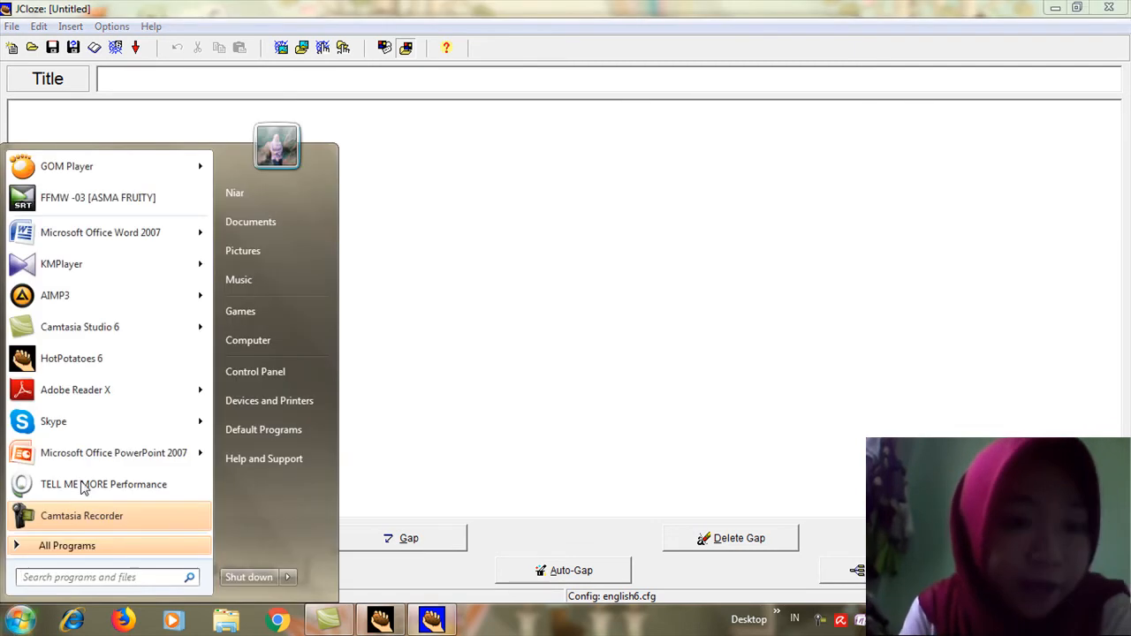
pyautogui.moveTo(251, 222)
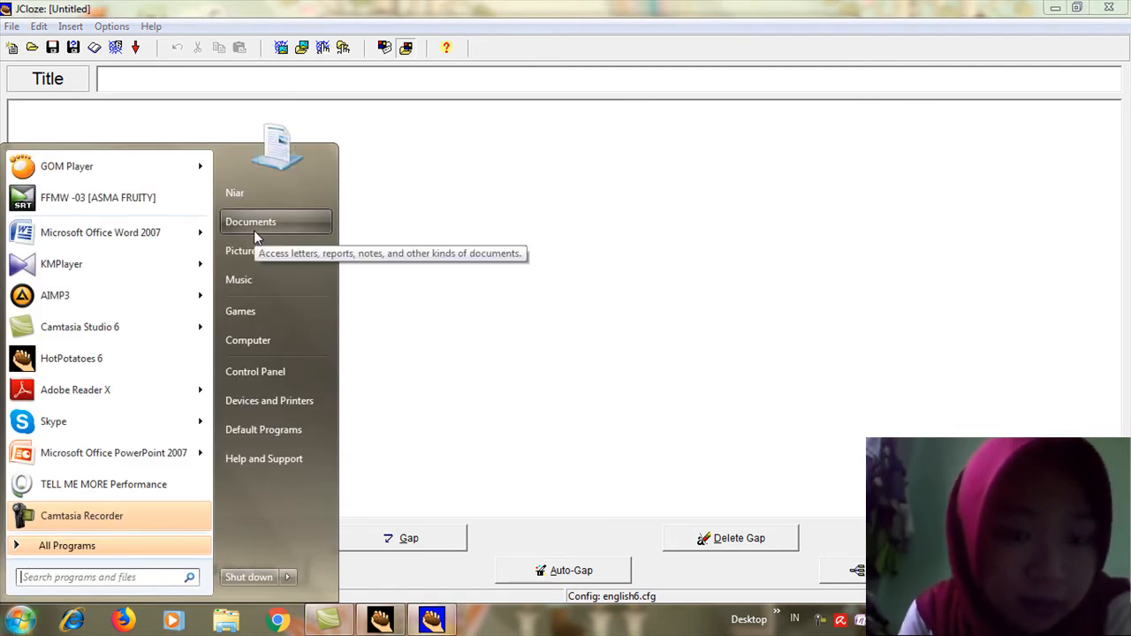
pyautogui.click(250, 222)
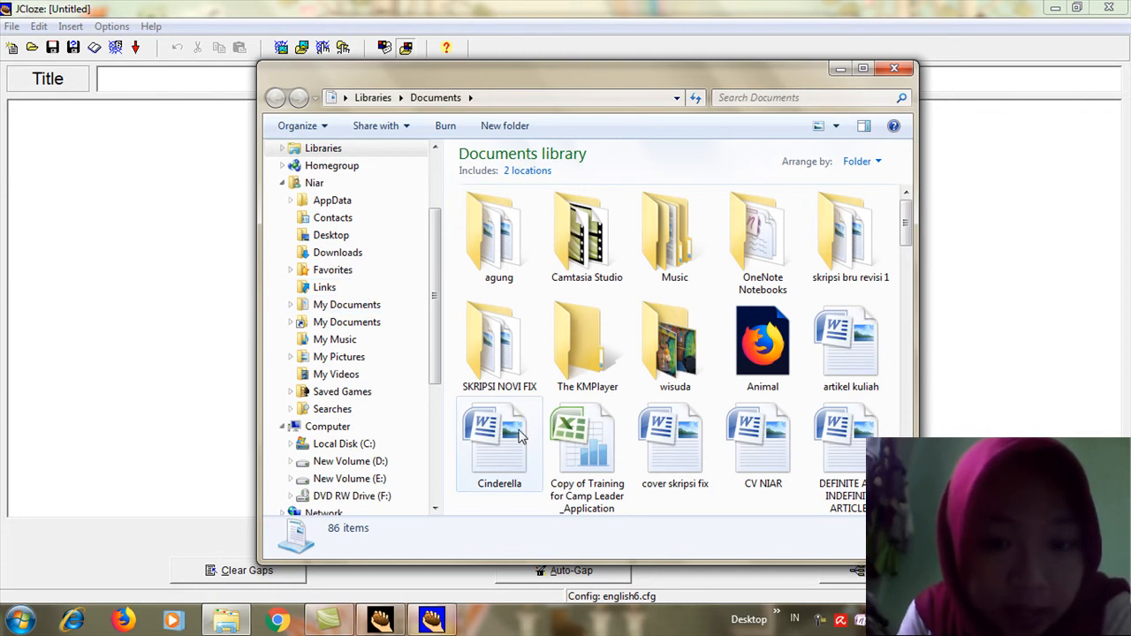
pyautogui.click(499, 433)
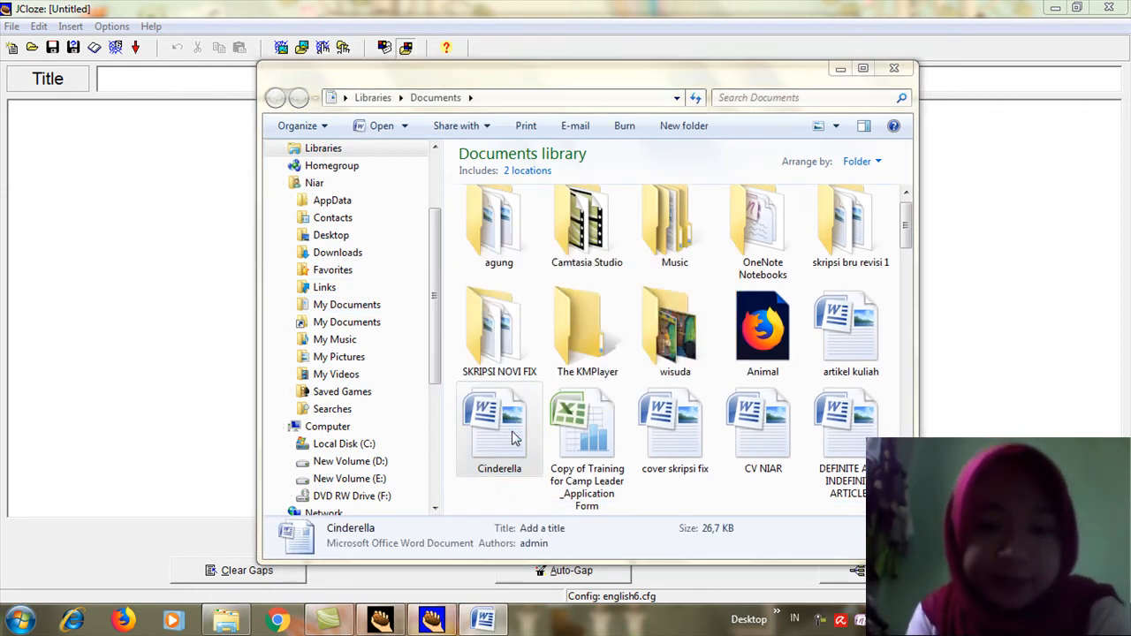
pyautogui.doubleClick(499, 427)
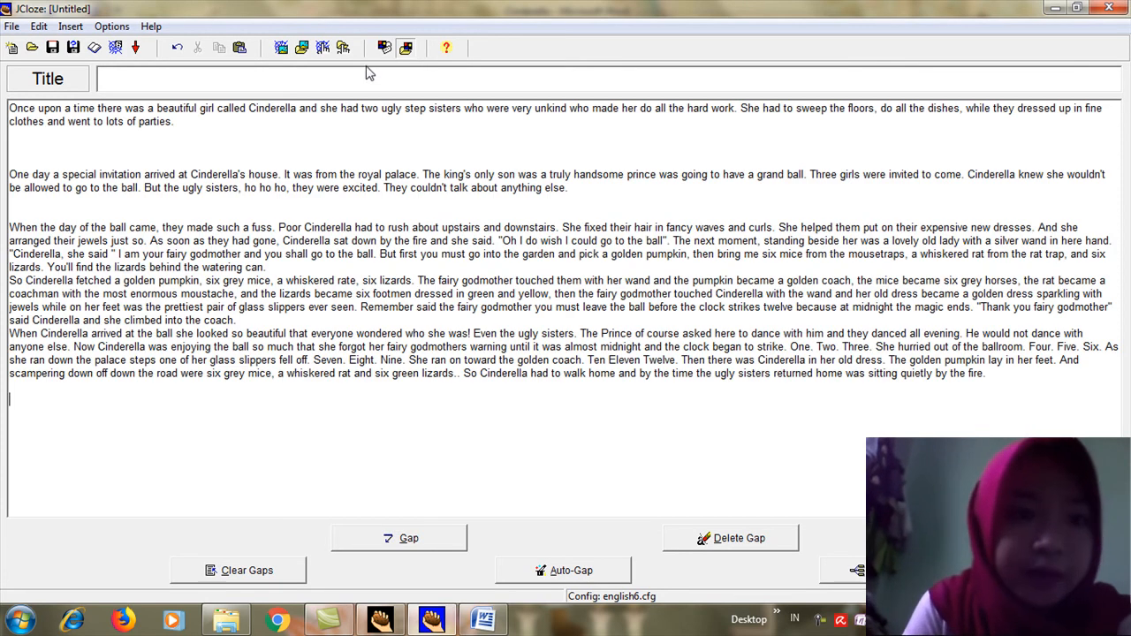
# Title the exercise 'cinderella' and select the word 'beautiful' in the first sentence.
pyautogui.click(610, 79)
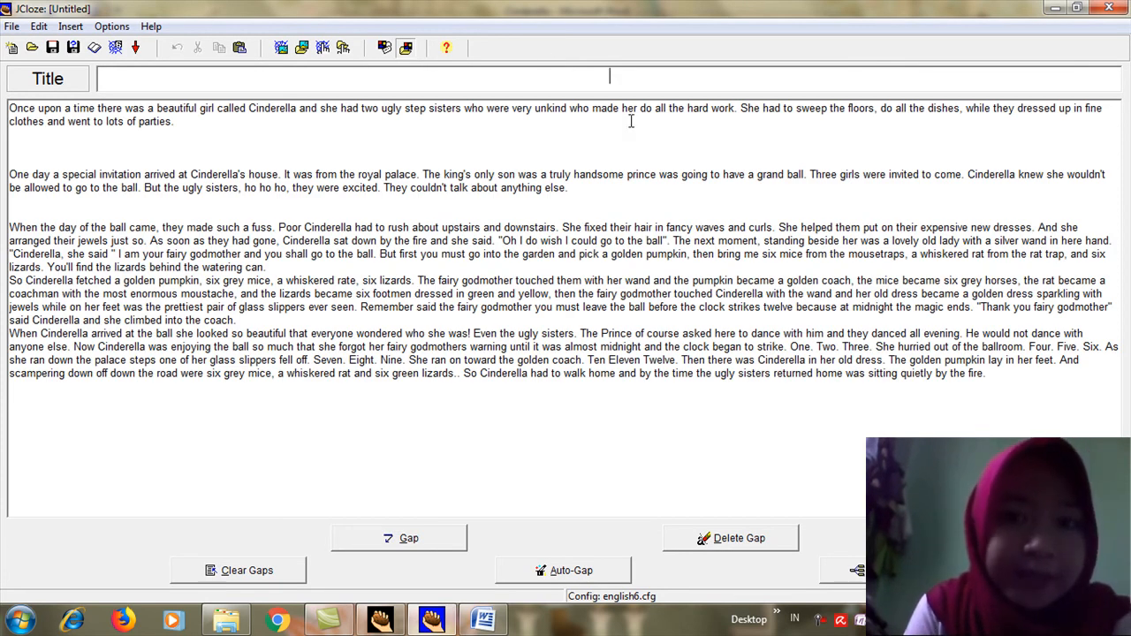
pyautogui.write('cinderella')
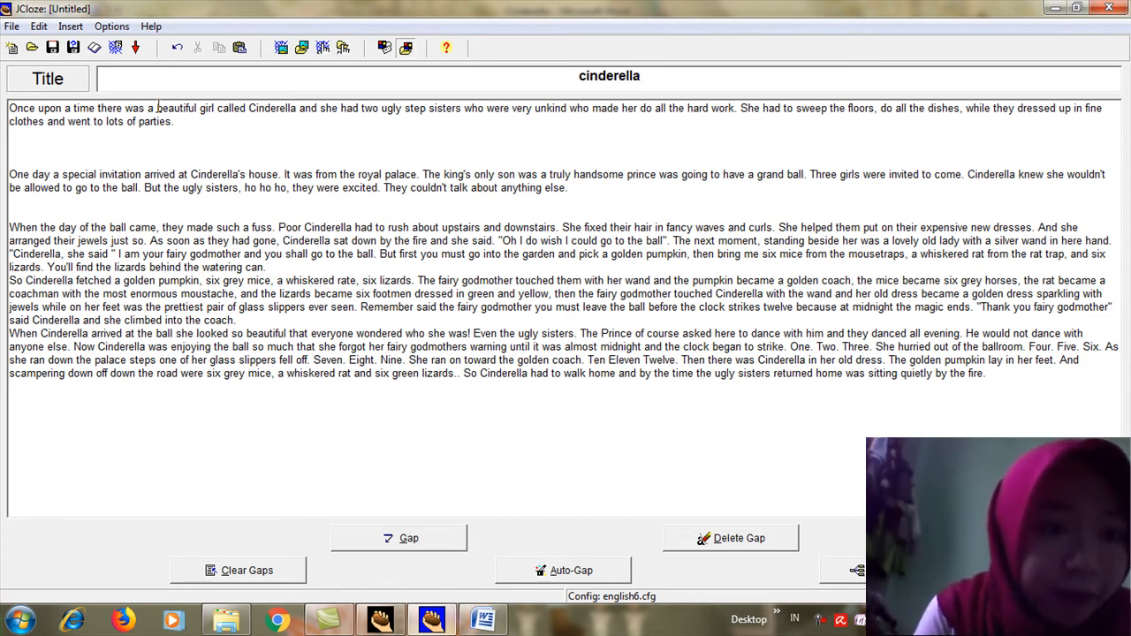
pyautogui.doubleClick(177, 108)
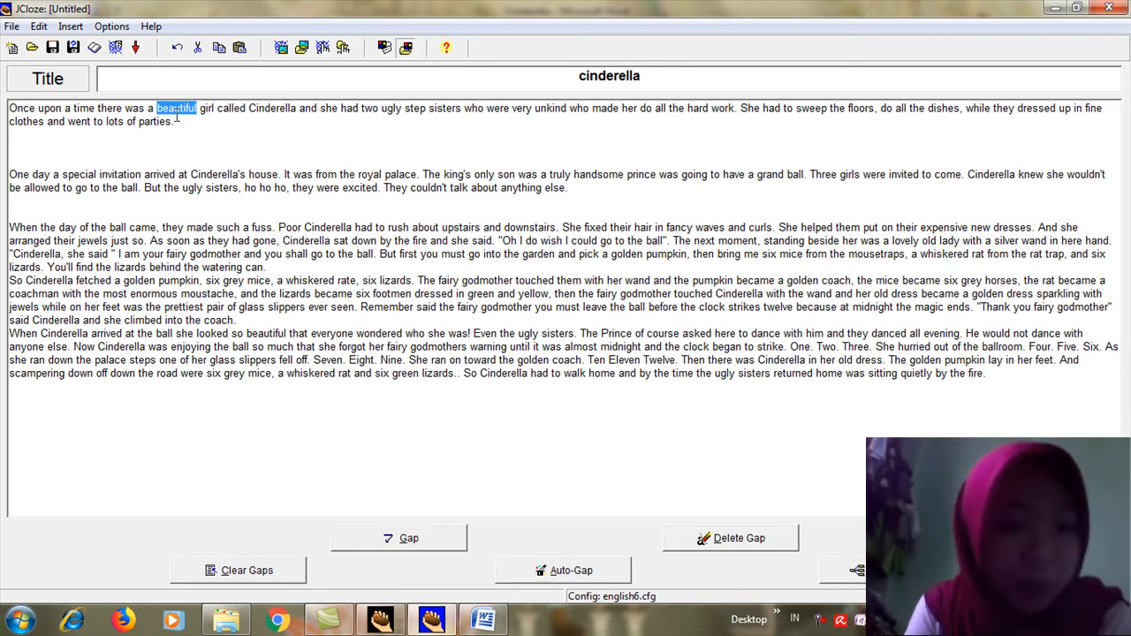
# Make 'beautiful' a gap with the clue 'the similar meaning from pretty'.
pyautogui.click(399, 538)
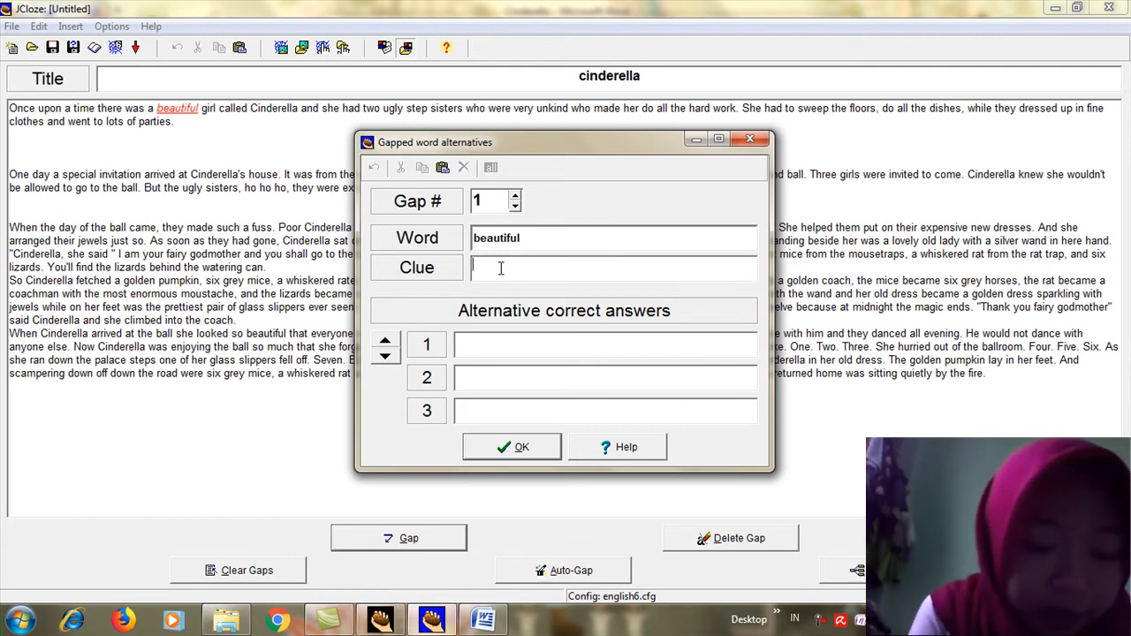
pyautogui.write('the similar meaning from')
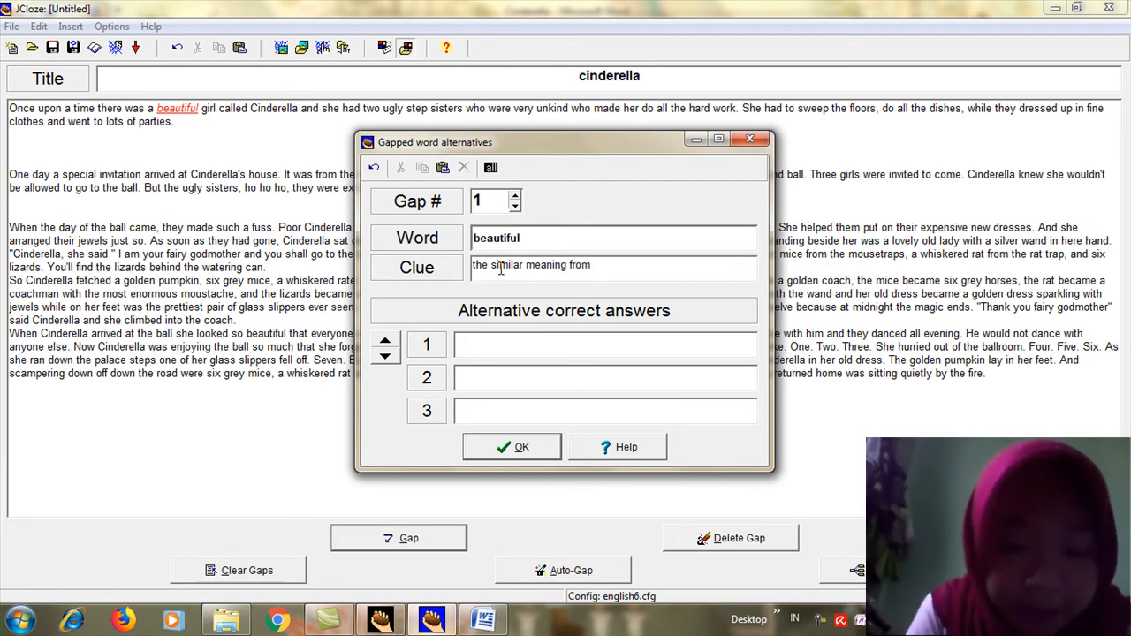
pyautogui.write('pretty')
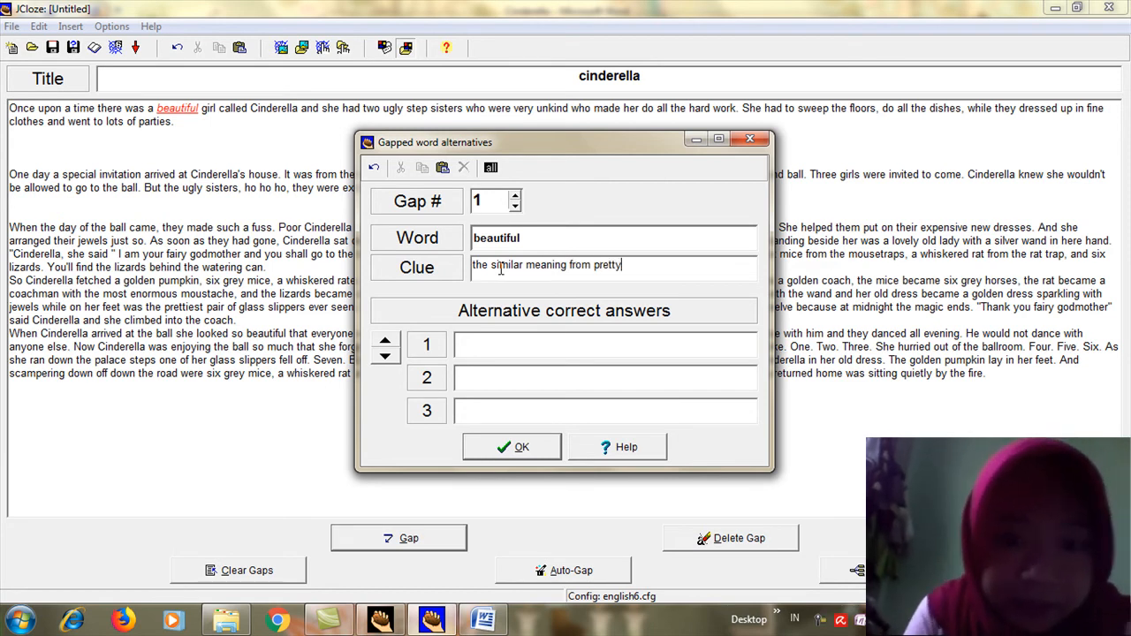
pyautogui.click(512, 446)
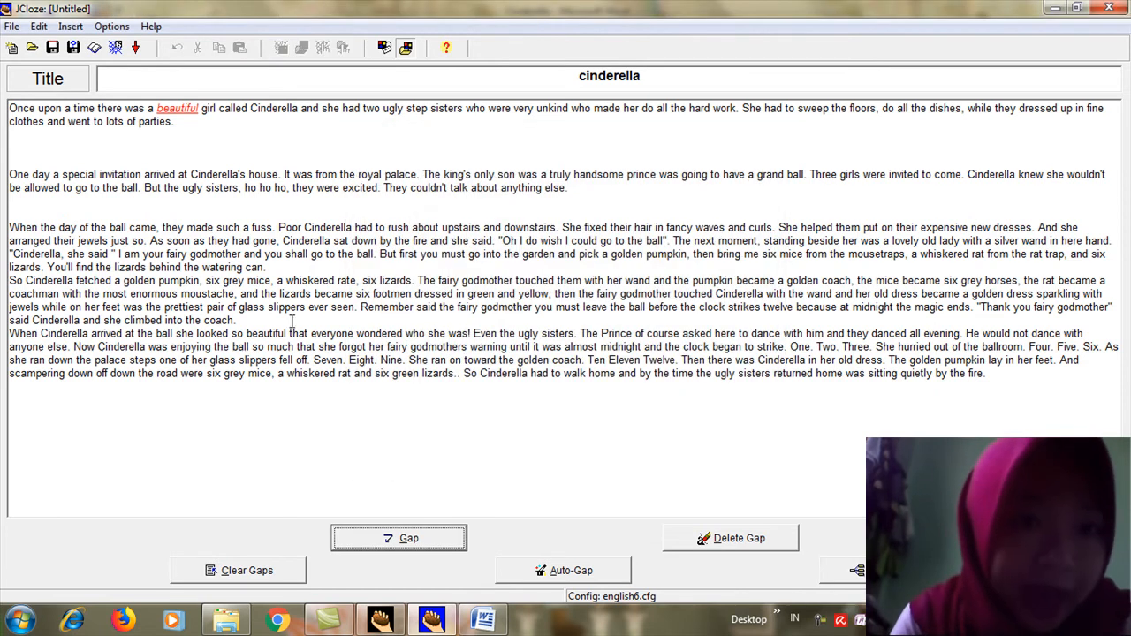
# Make 'Cinderella' a second gap with the clue 'the main character'.
pyautogui.doubleClick(255, 108)
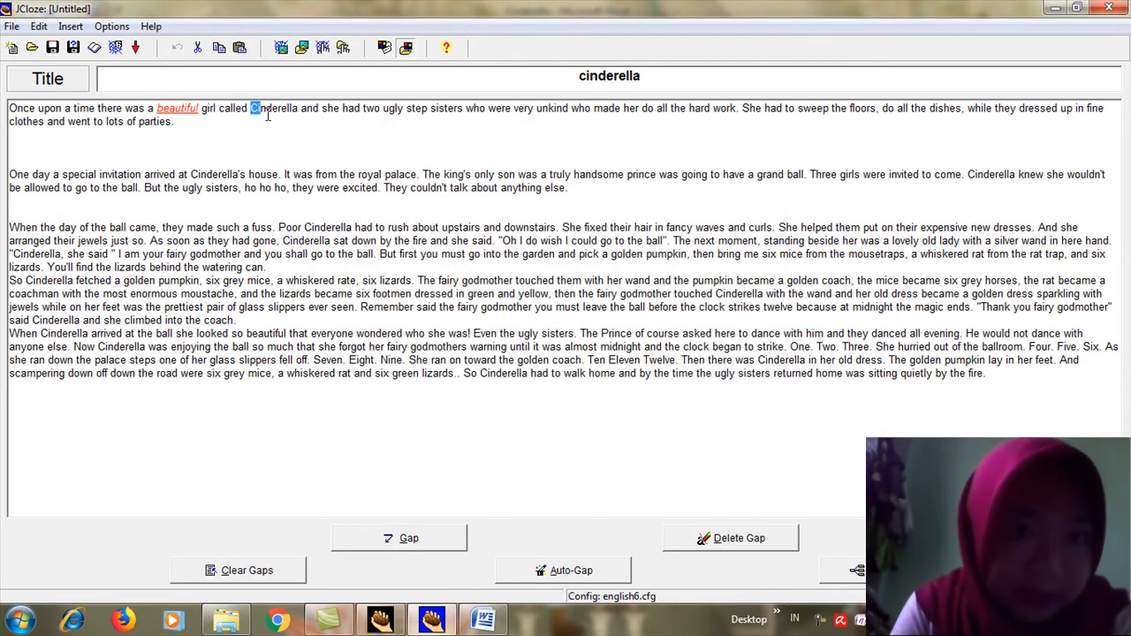
pyautogui.doubleClick(274, 108)
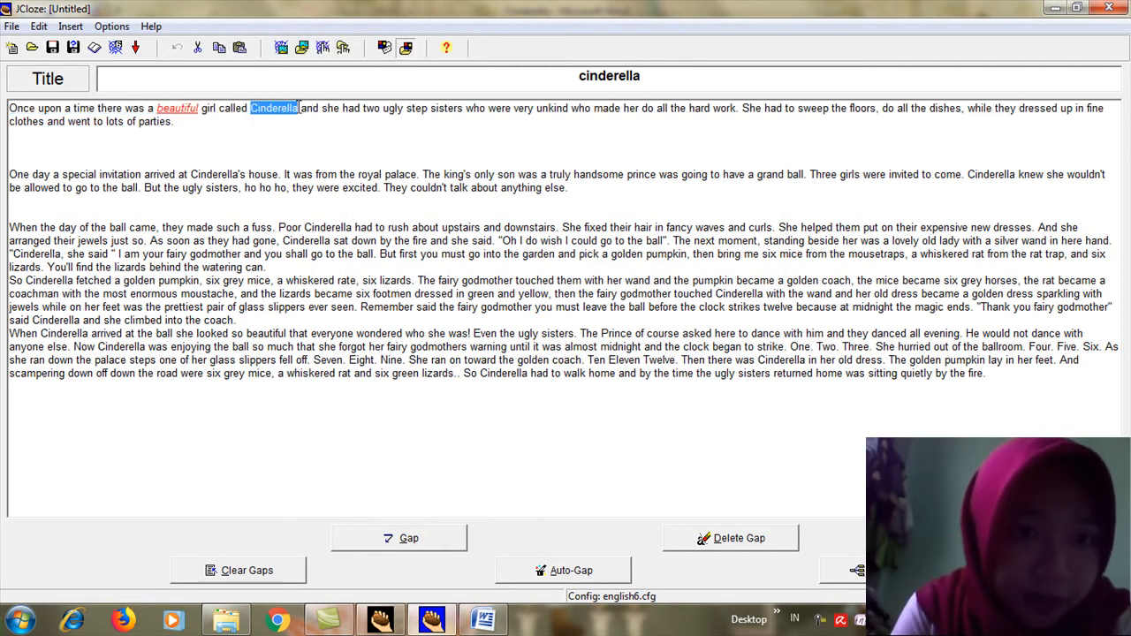
pyautogui.click(399, 538)
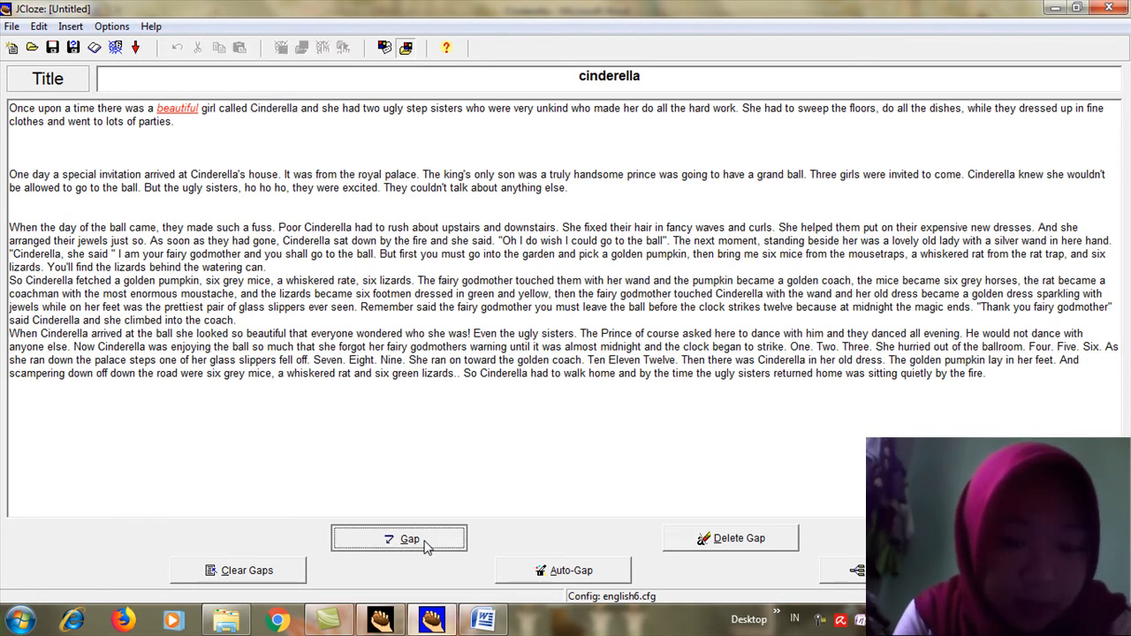
pyautogui.click(399, 539)
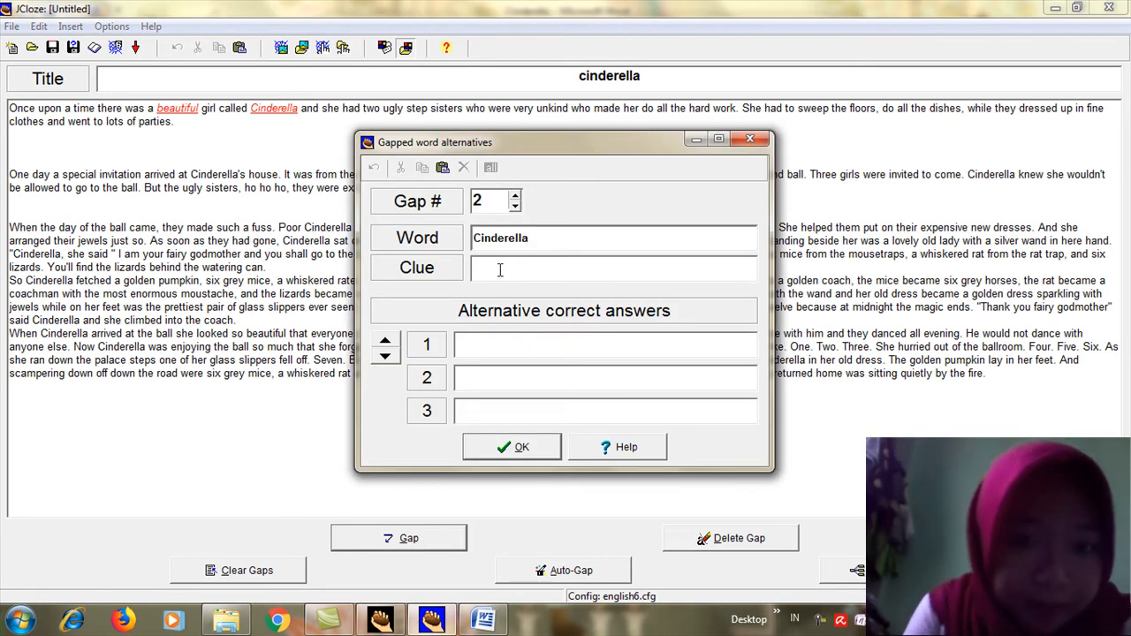
pyautogui.write('the main c')
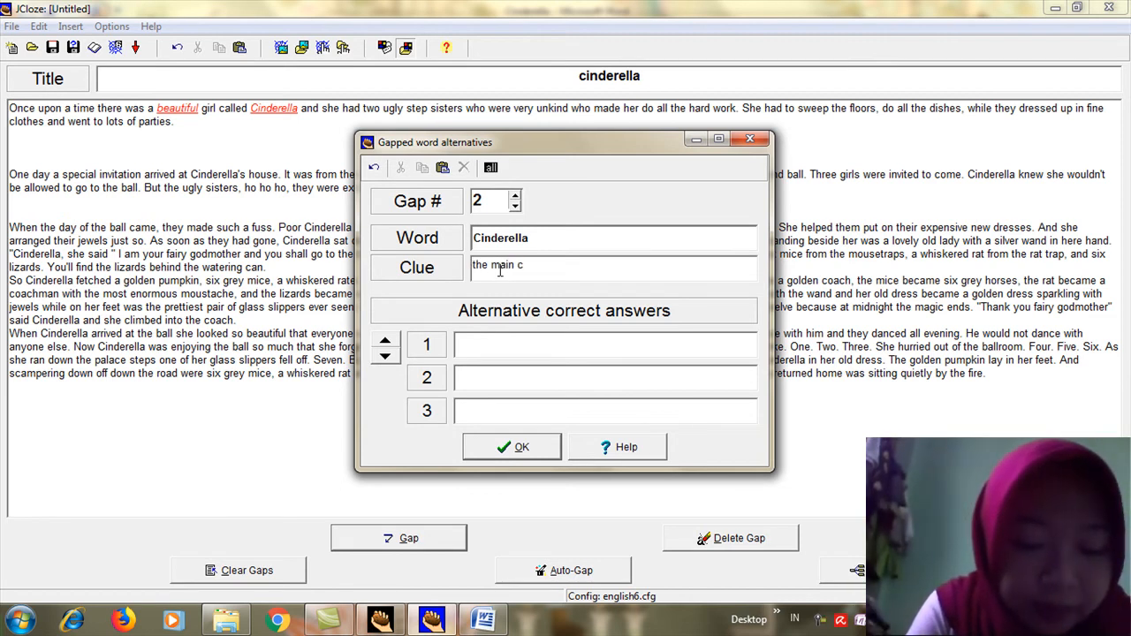
pyautogui.write('haracter')
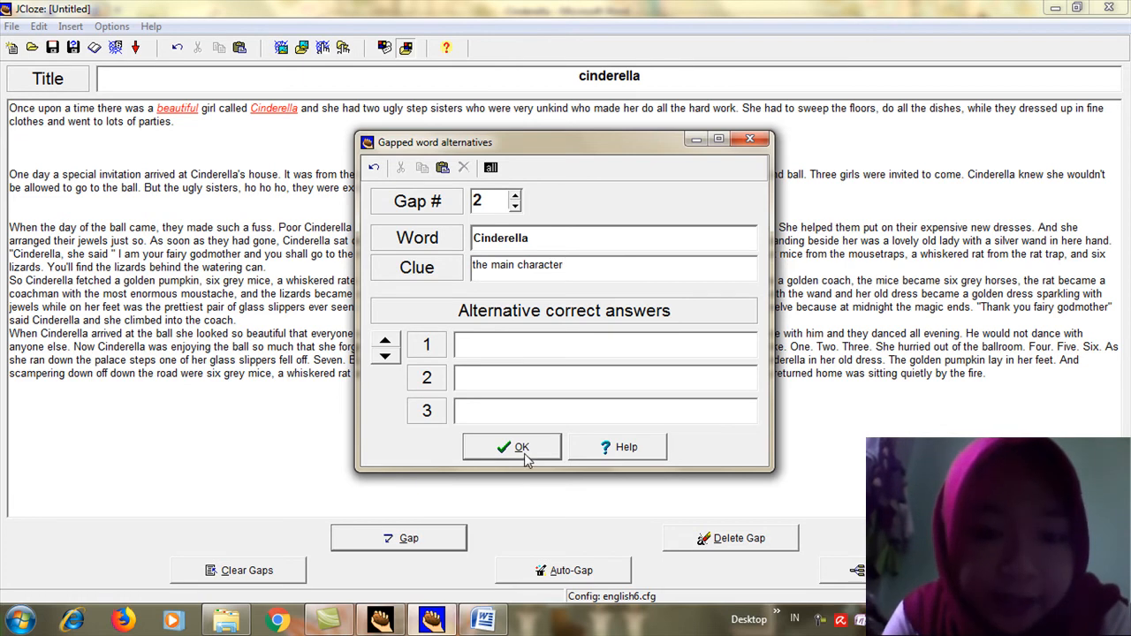
pyautogui.click(512, 447)
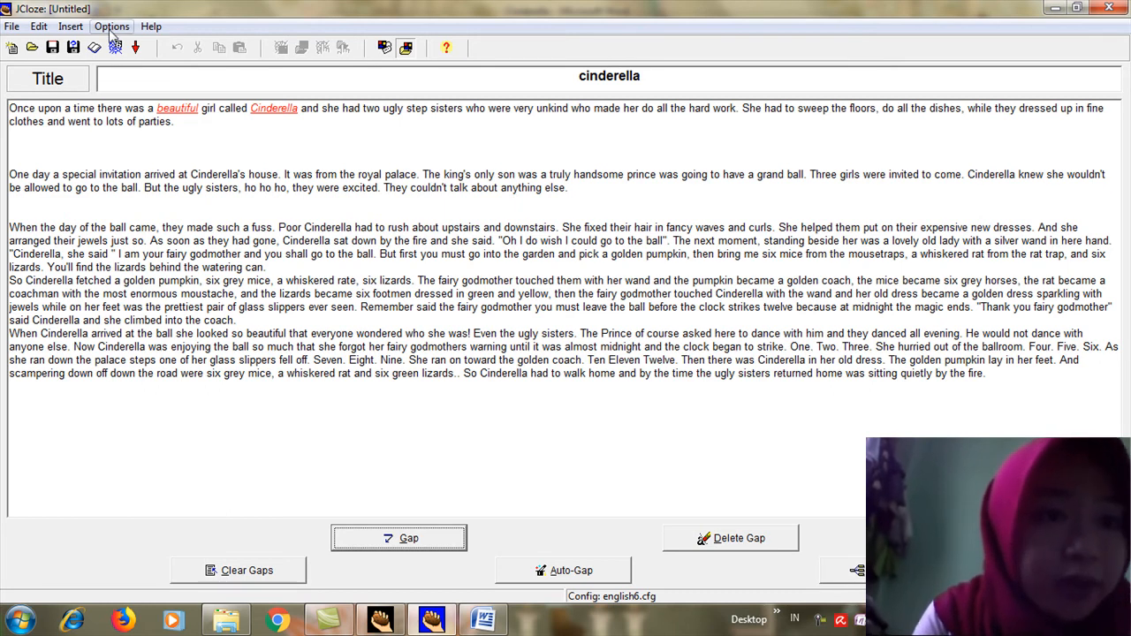
# Reach the Appearance settings in Configure Output, passing the prompts and buttons settings.
pyautogui.click(111, 26)
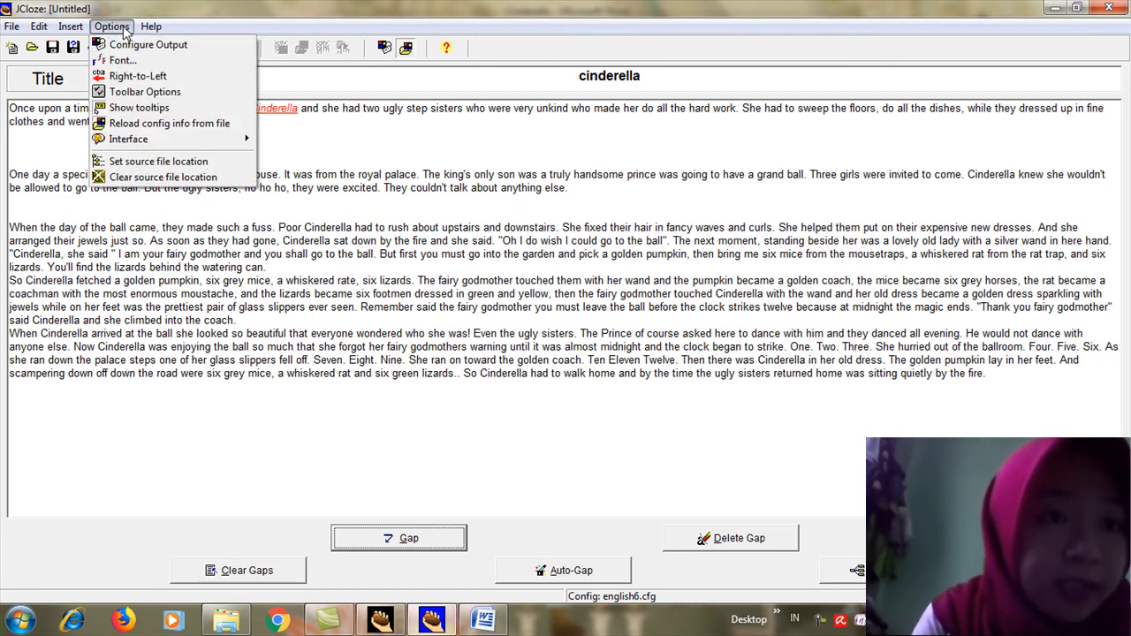
pyautogui.click(148, 44)
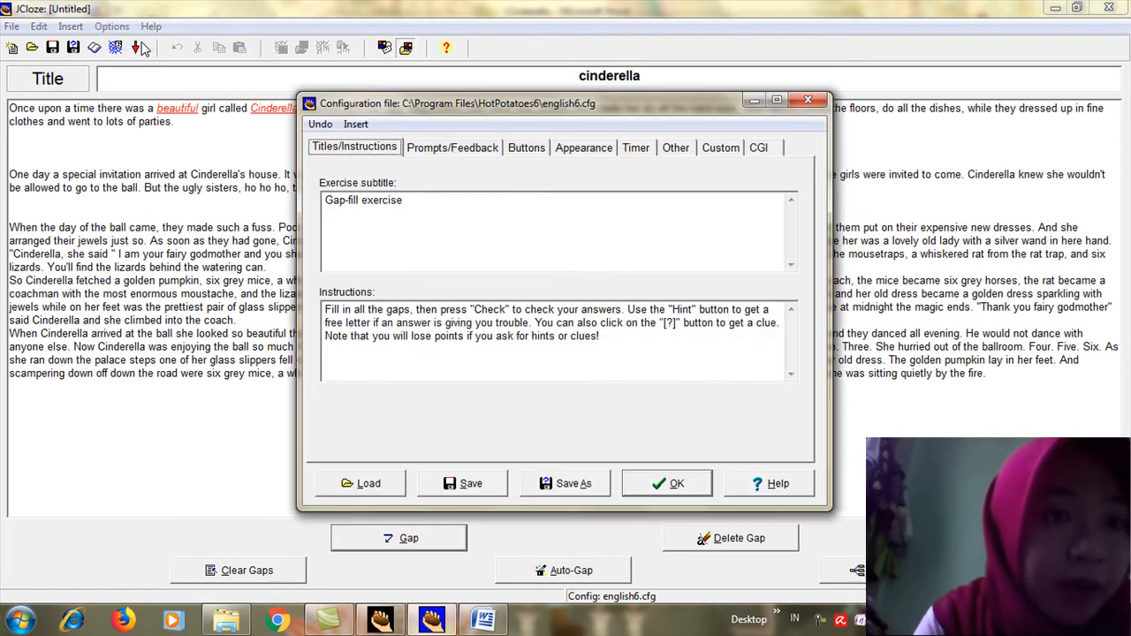
pyautogui.moveTo(433, 175)
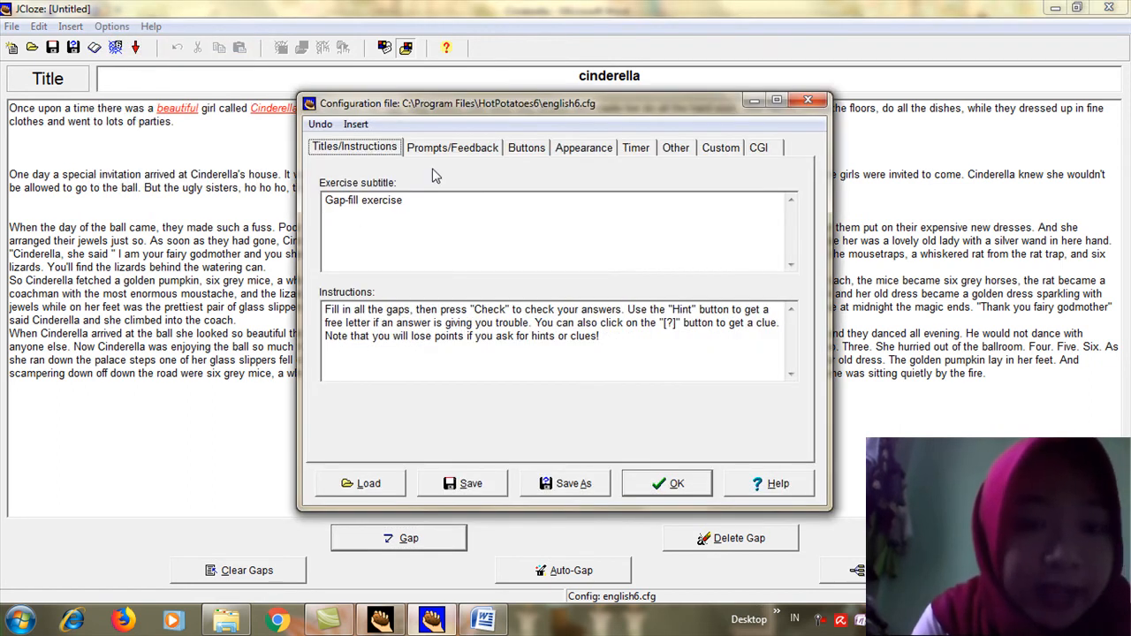
pyautogui.moveTo(345, 197)
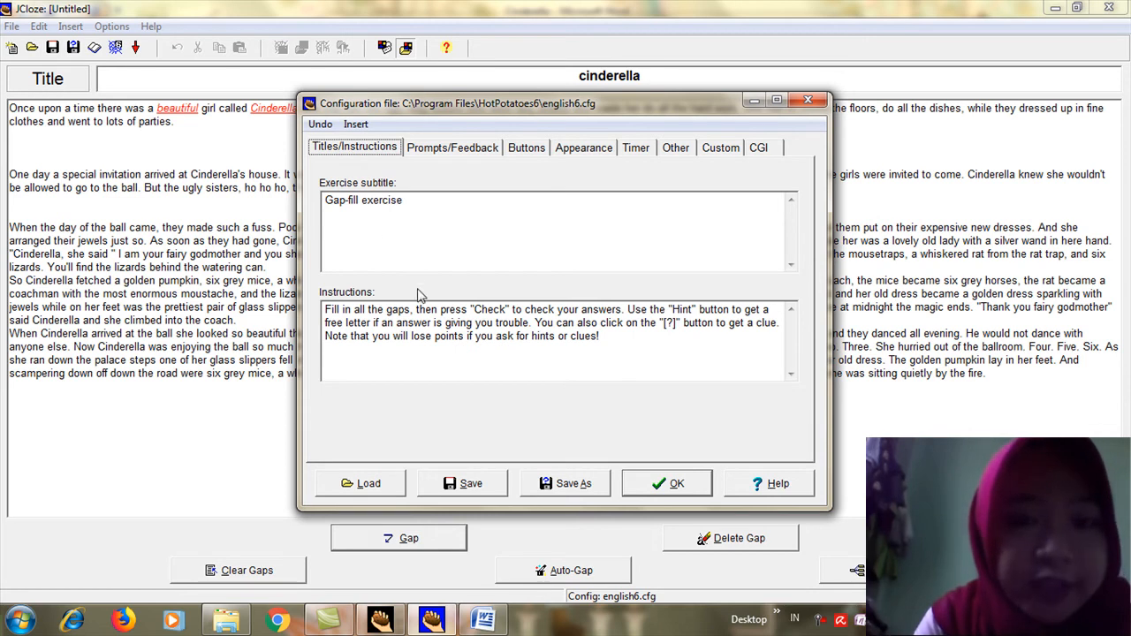
pyautogui.click(451, 147)
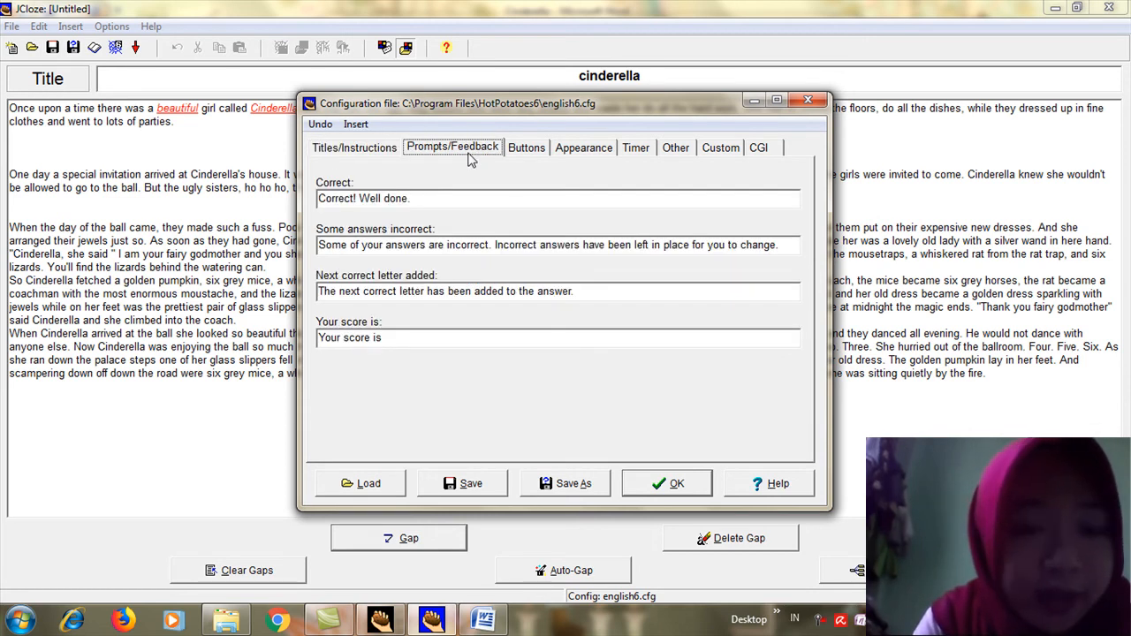
pyautogui.moveTo(320, 179)
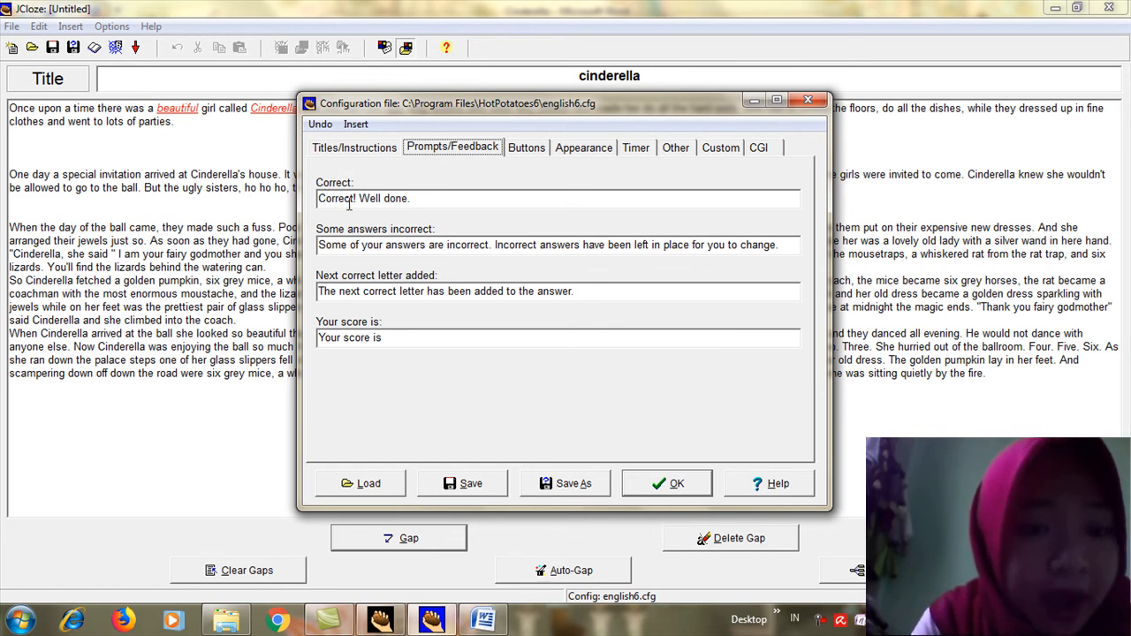
pyautogui.moveTo(468, 225)
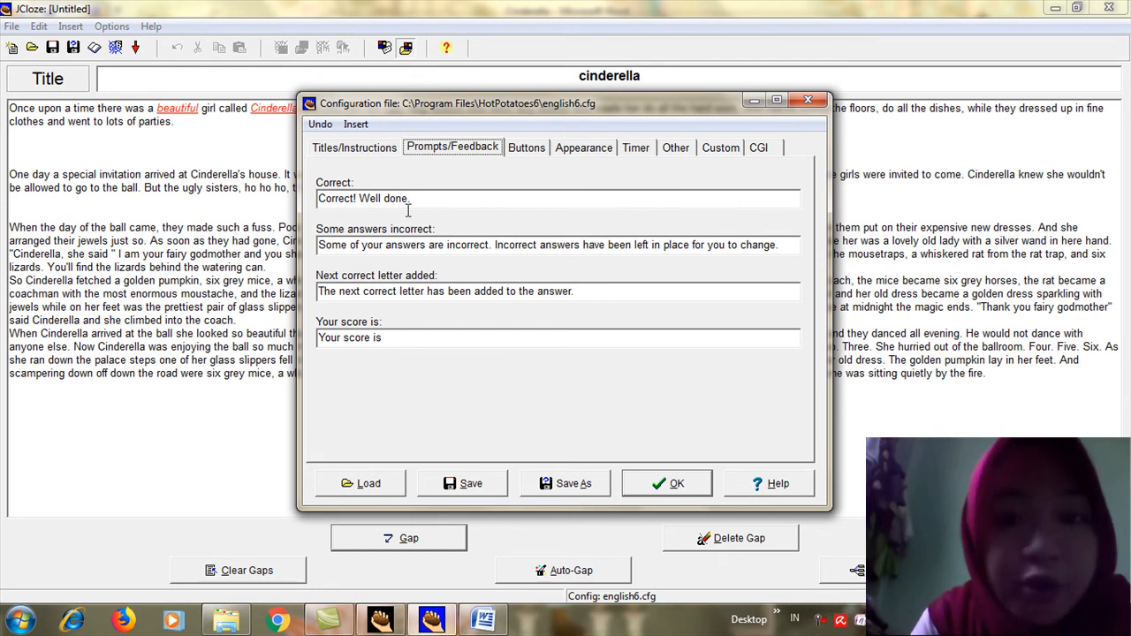
pyautogui.click(527, 147)
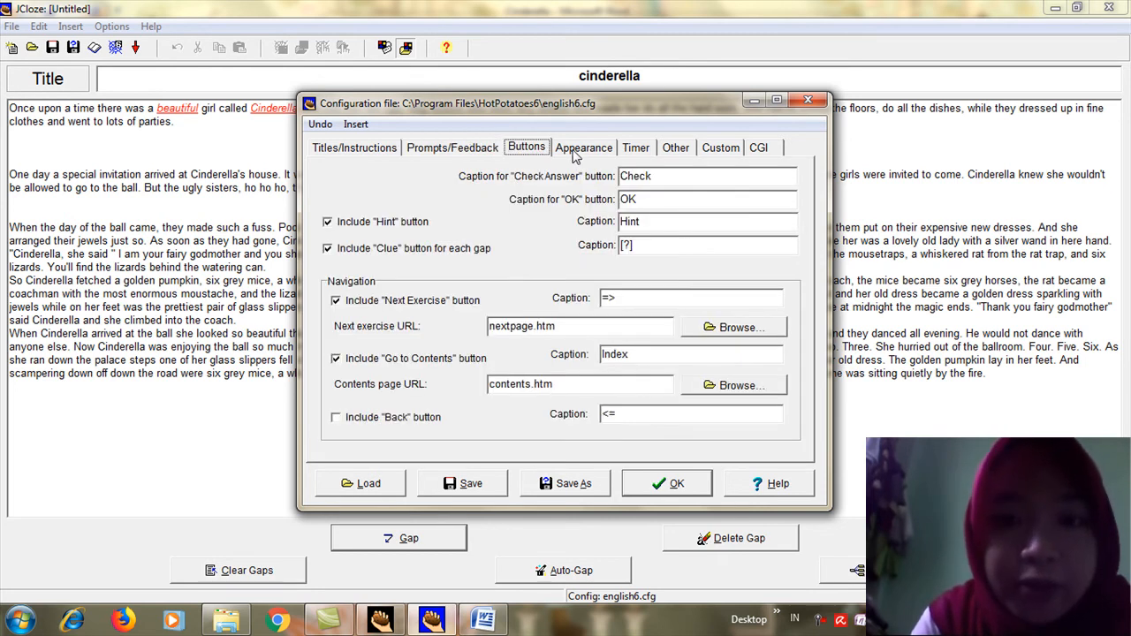
pyautogui.click(584, 148)
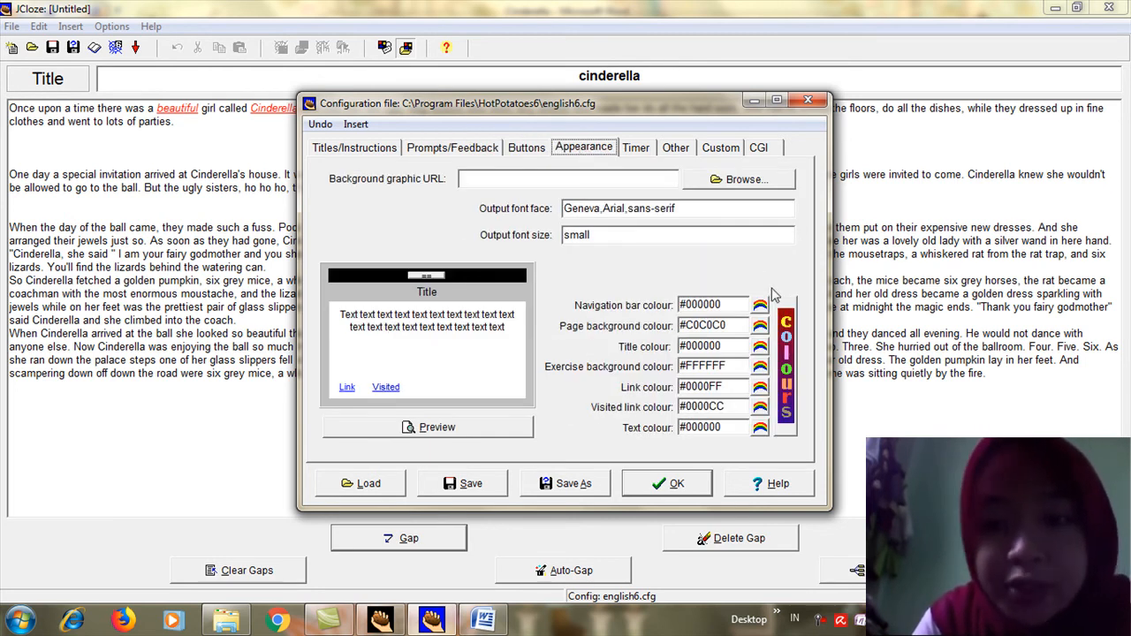
# Set the navigation bar colour to pink (#ff80c0).
pyautogui.click(760, 305)
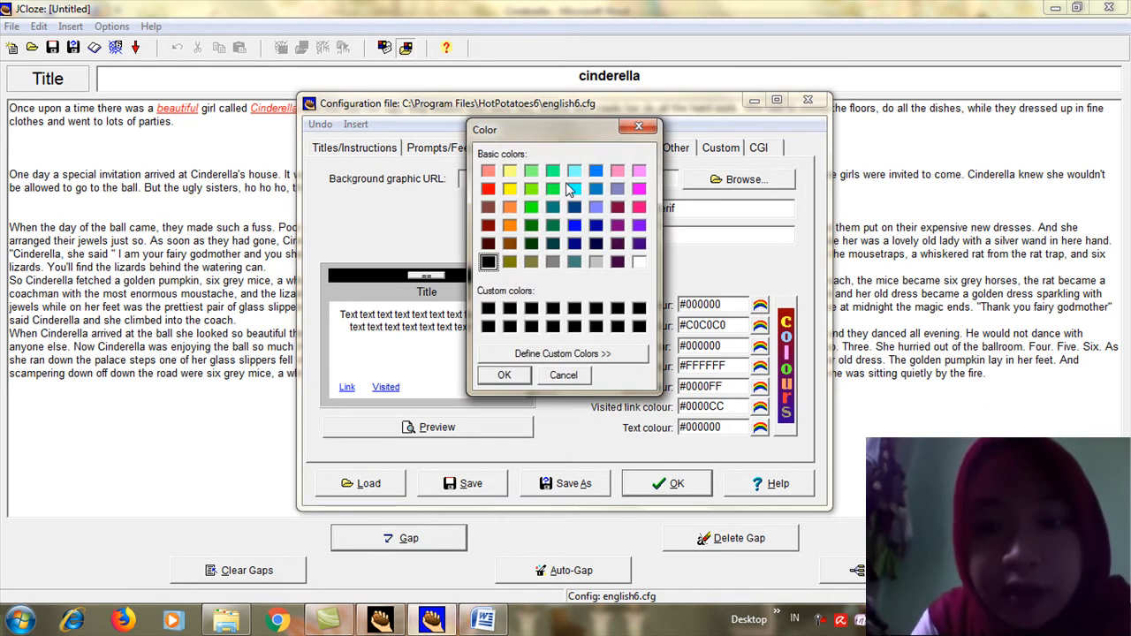
pyautogui.click(618, 170)
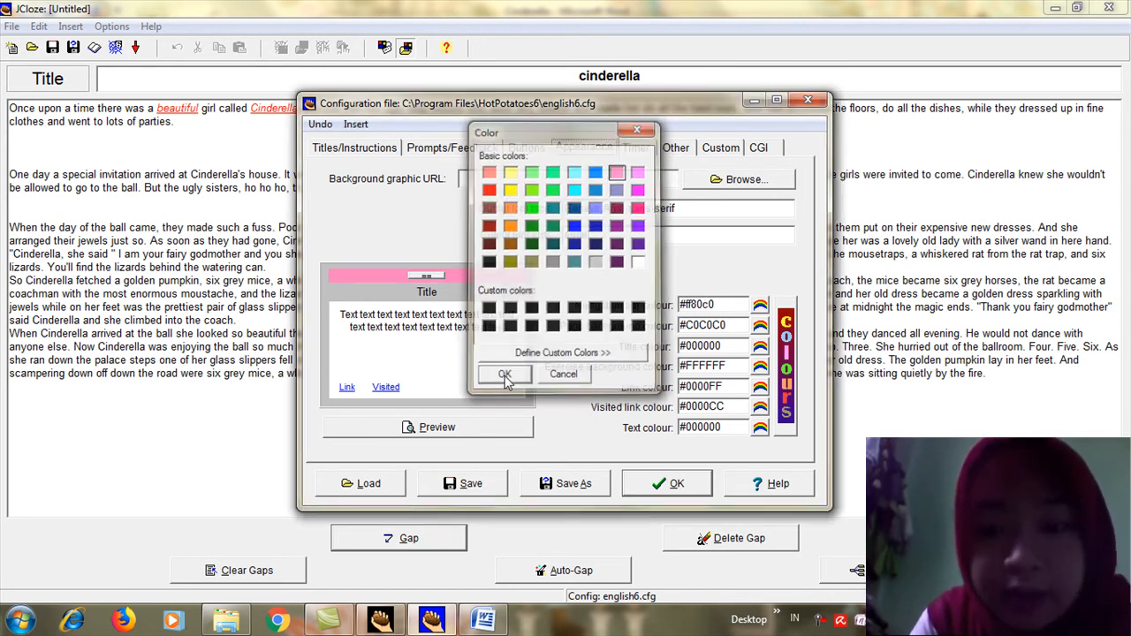
pyautogui.click(504, 374)
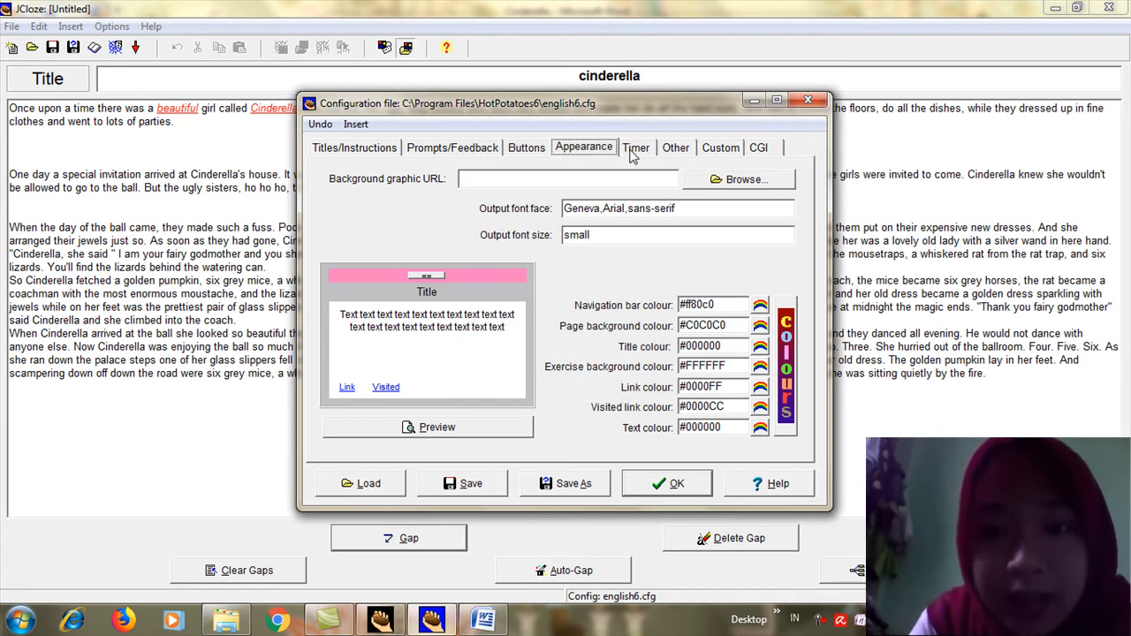
# Enable a 3-minute time limit on the Timer settings and apply the output configuration.
pyautogui.click(636, 146)
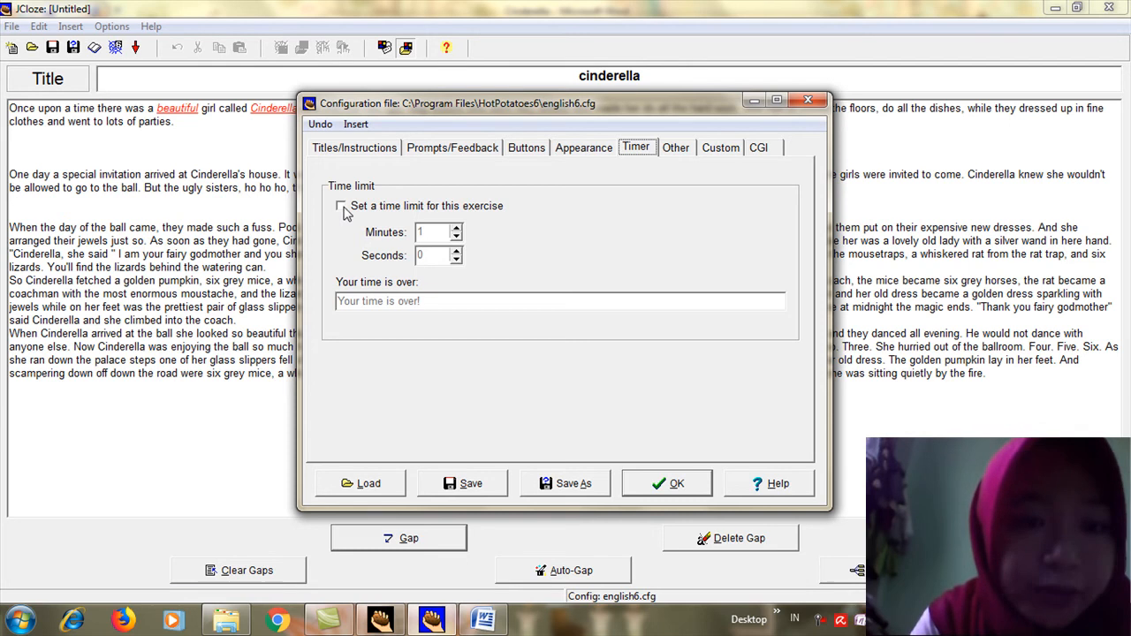
pyautogui.click(341, 205)
pyautogui.write('3')
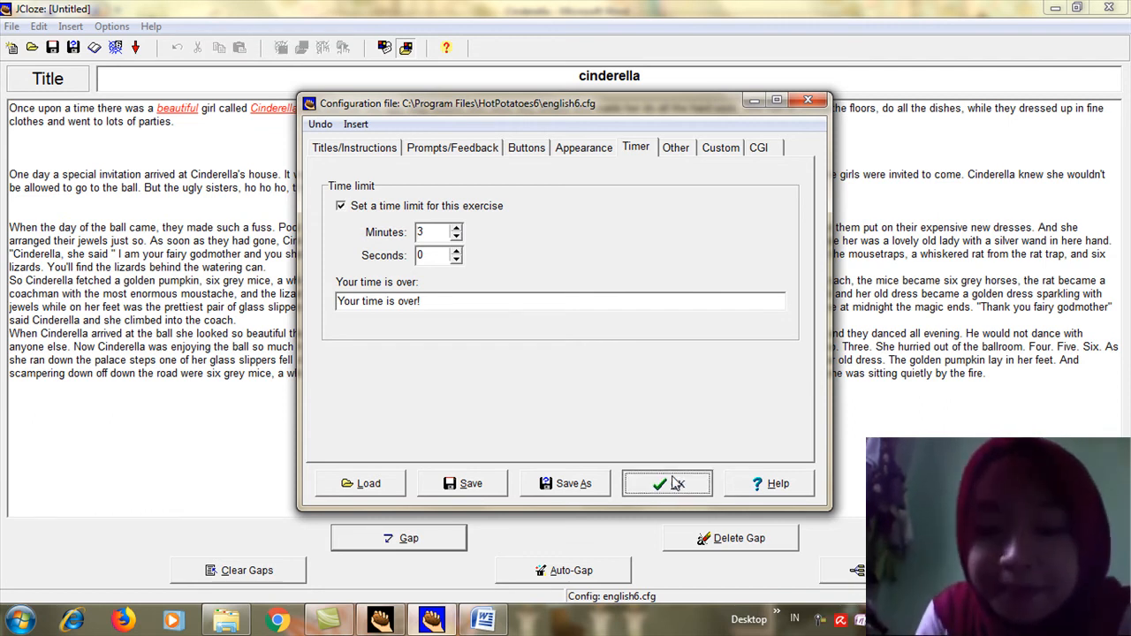
pyautogui.click(659, 484)
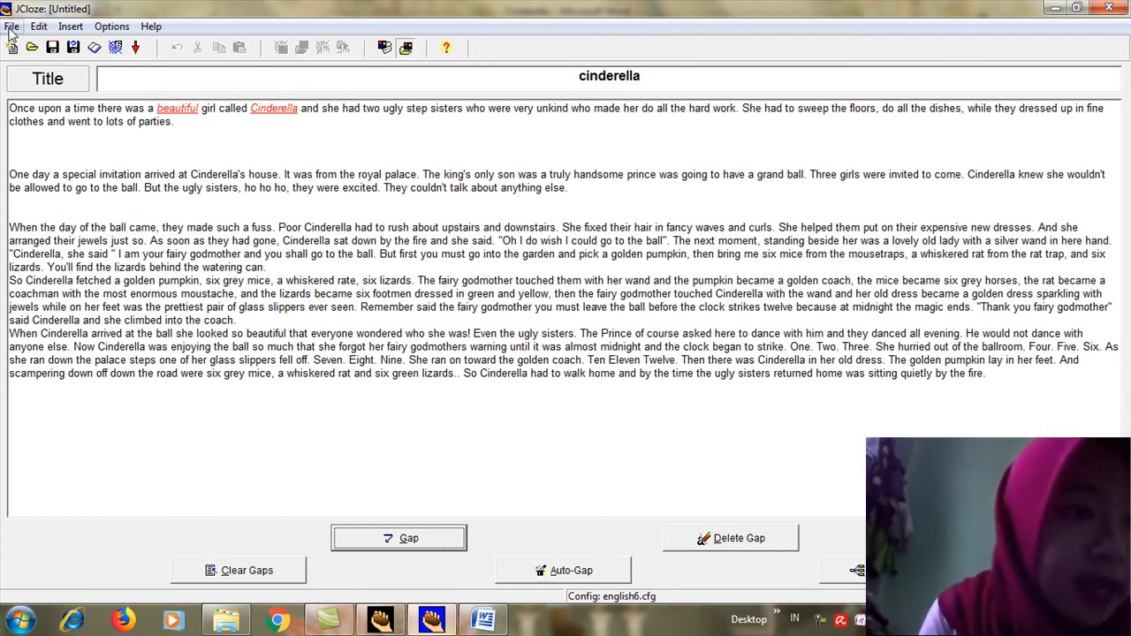
pyautogui.click(12, 26)
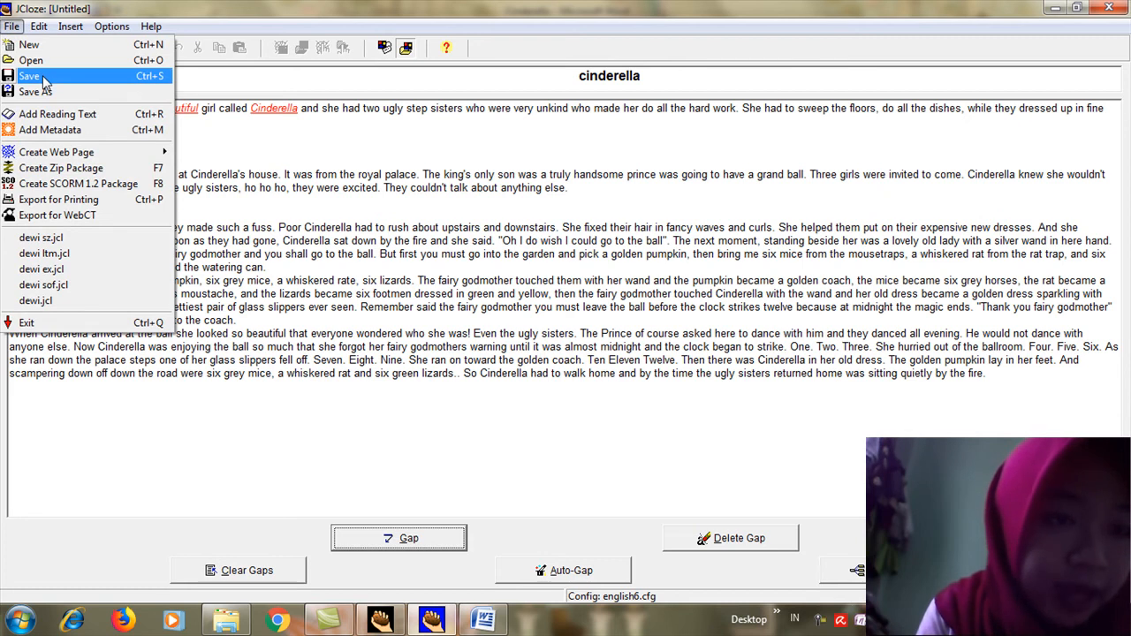
pyautogui.click(35, 91)
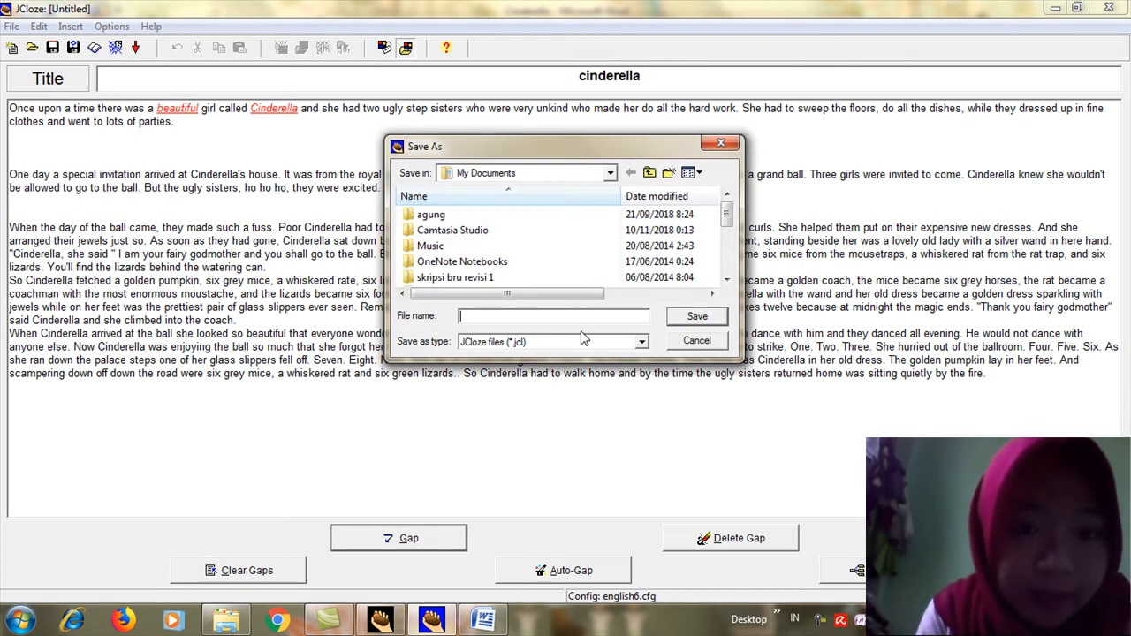
pyautogui.write('d')
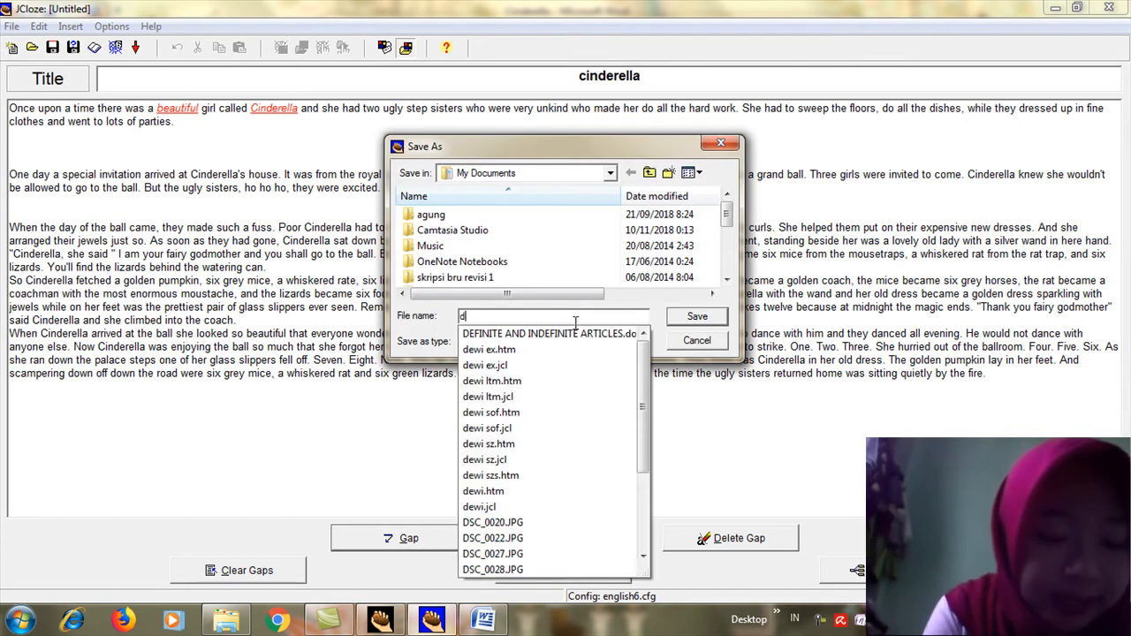
pyautogui.write('ewi doc')
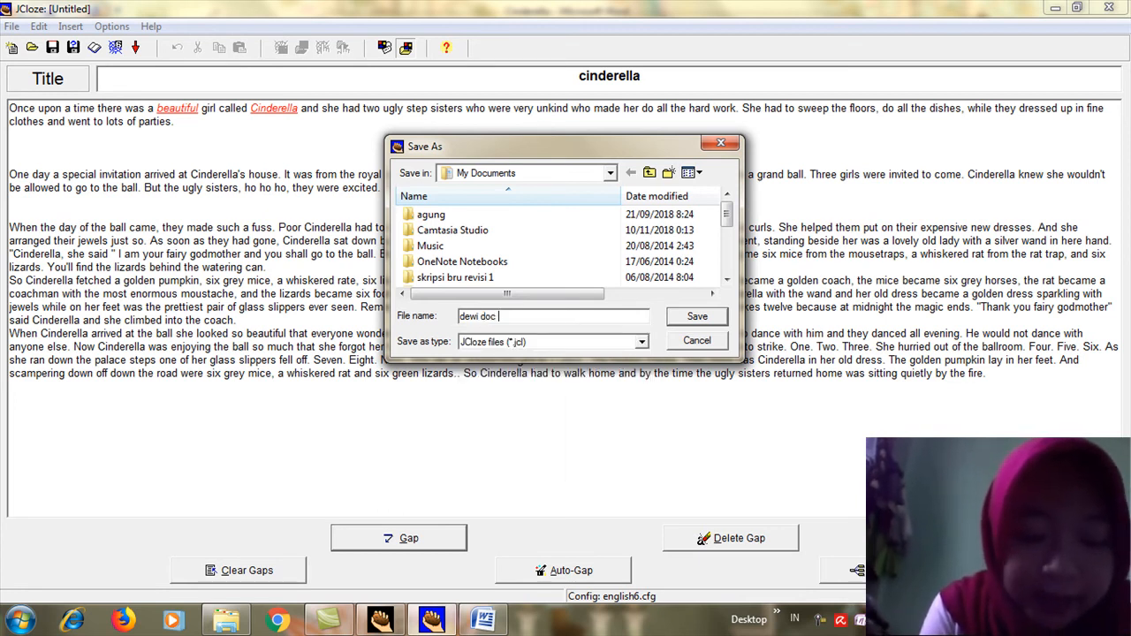
pyautogui.write('htm')
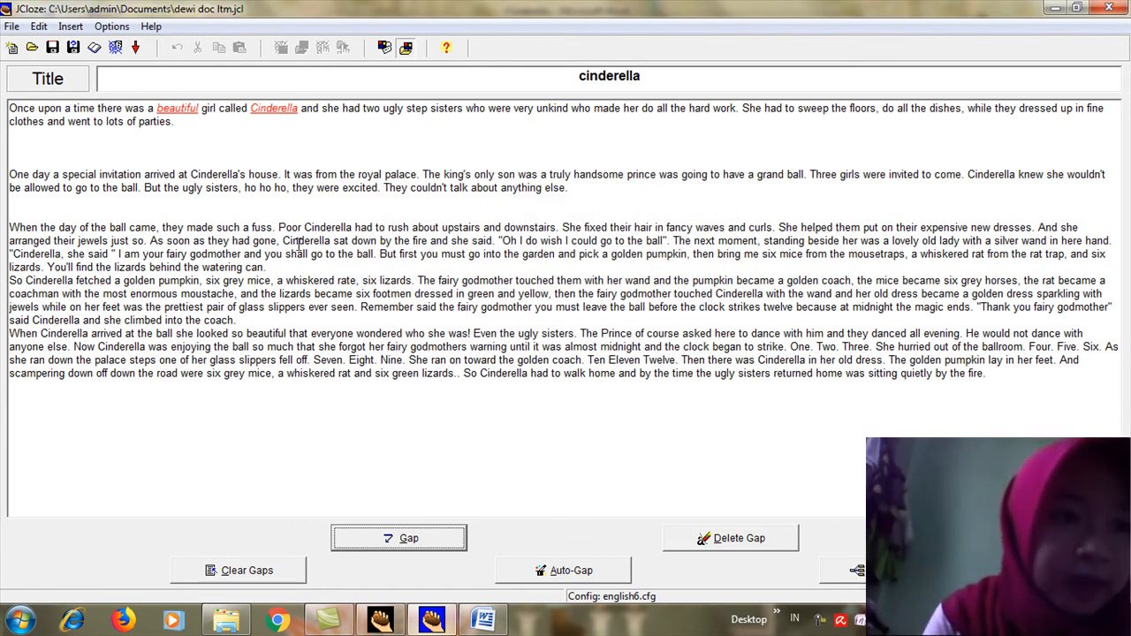
# Export the exercise as a standard web page 'dewi doc ltm.htm', accepting the space-in-name warning.
pyautogui.click(12, 26)
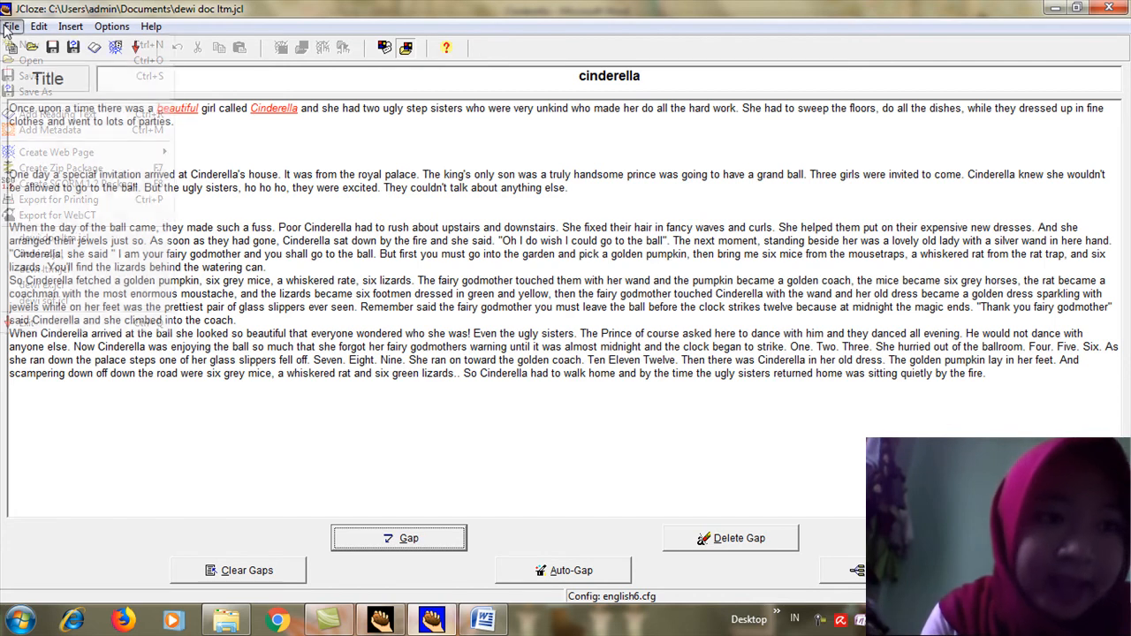
pyautogui.click(12, 26)
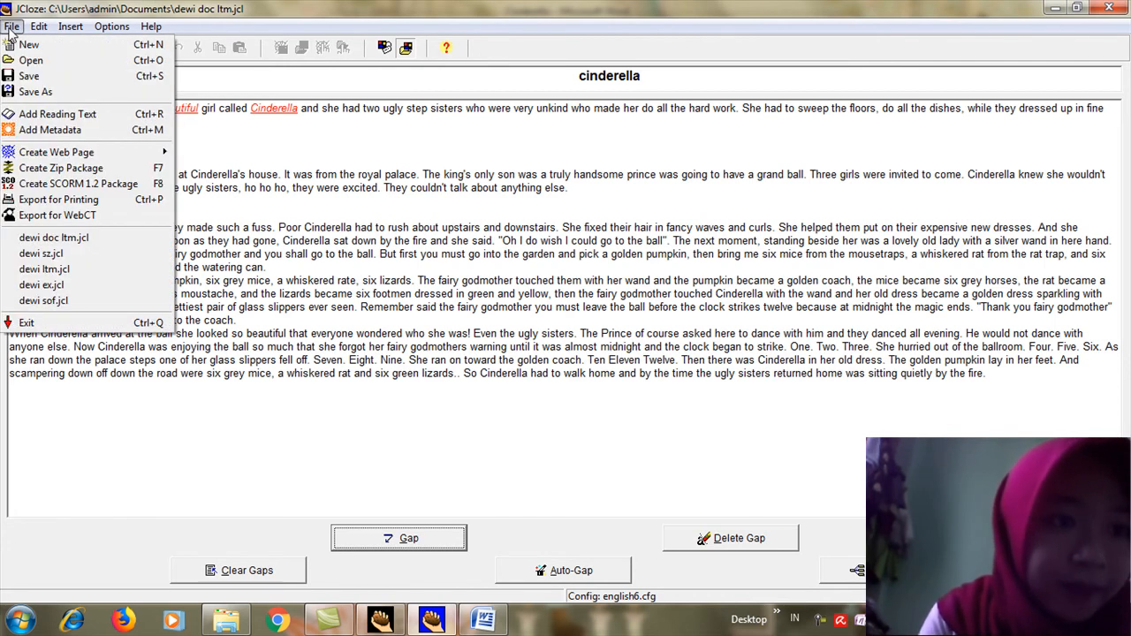
pyautogui.moveTo(56, 152)
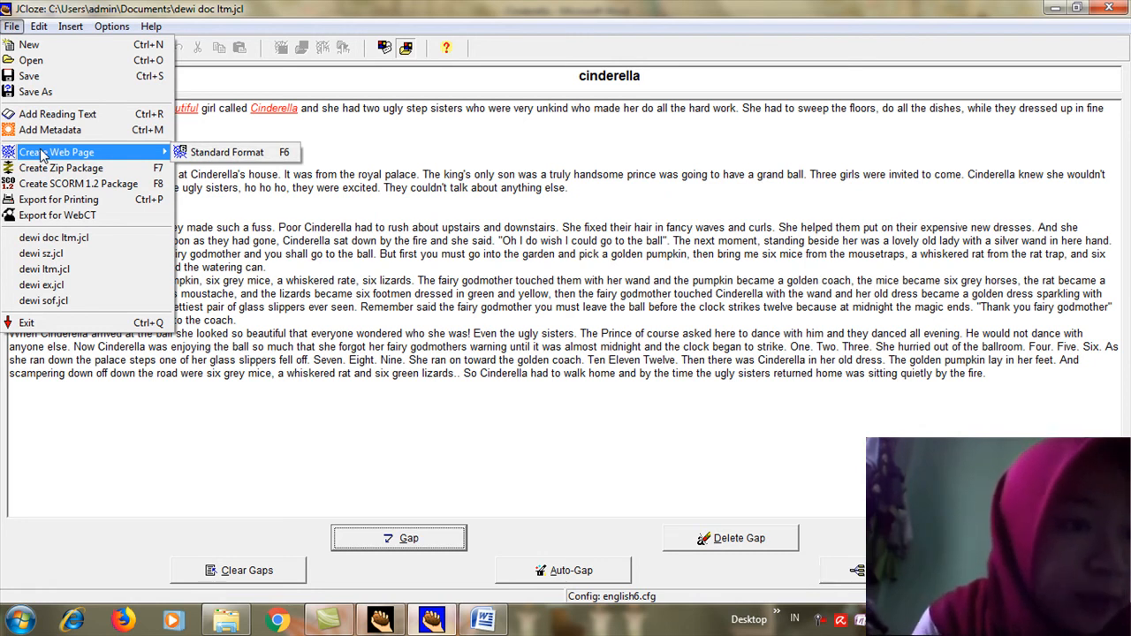
pyautogui.moveTo(226, 152)
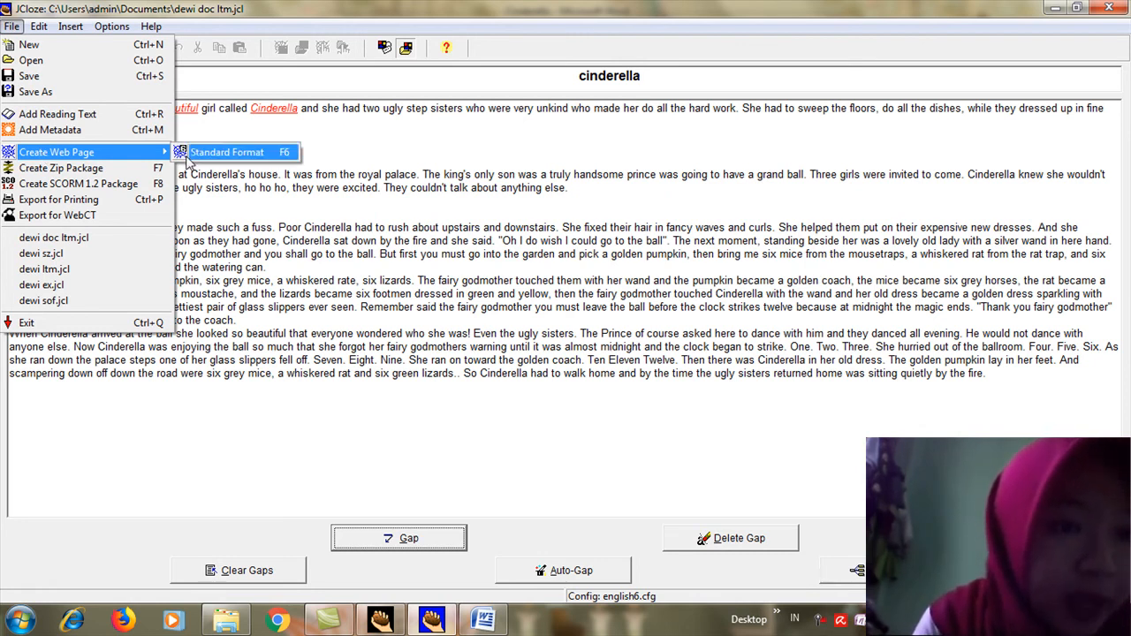
pyautogui.click(226, 152)
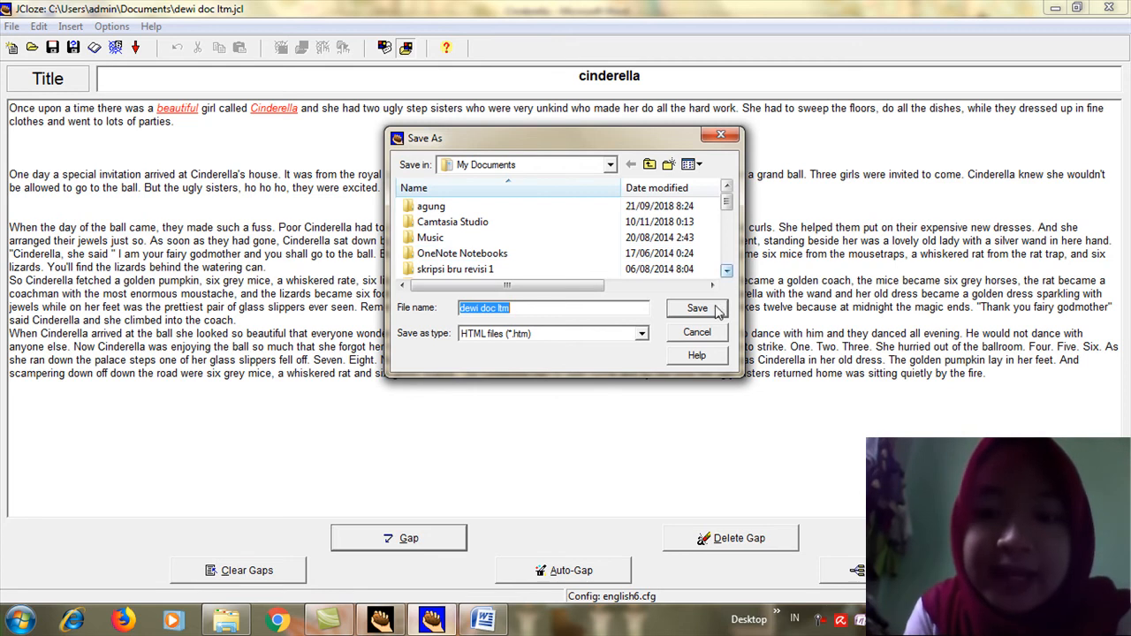
pyautogui.click(697, 307)
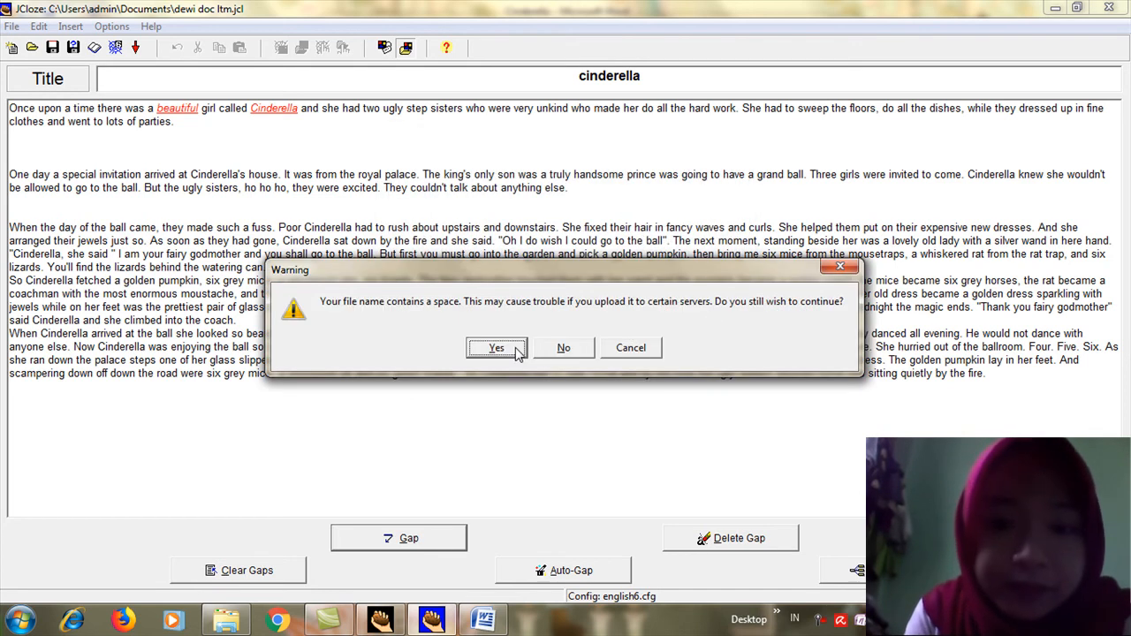
pyautogui.click(495, 348)
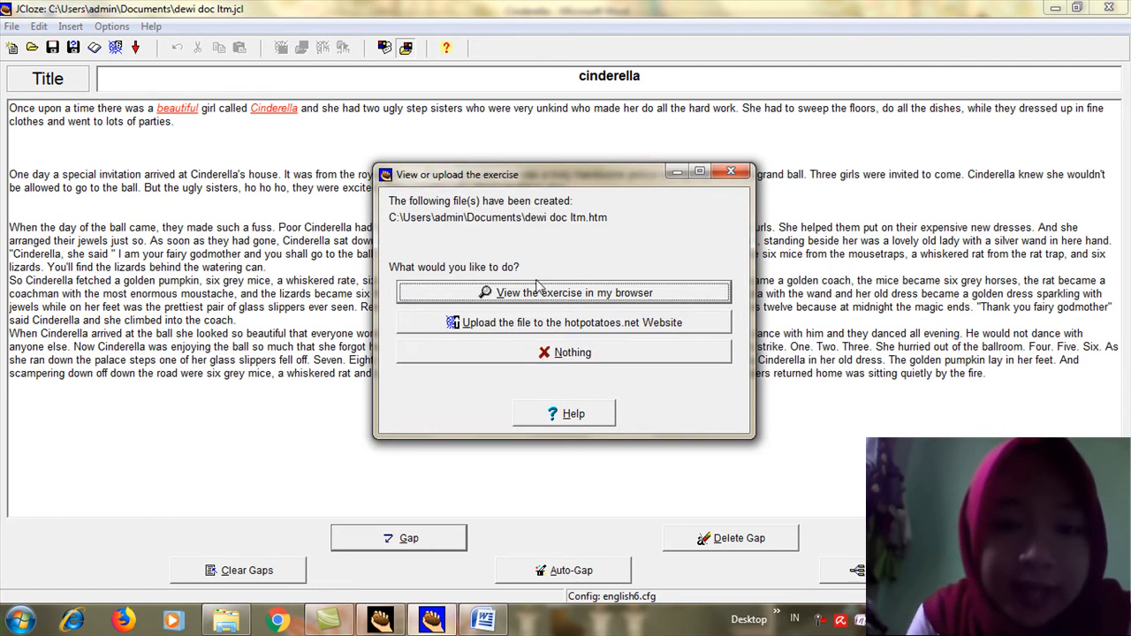
# View the exported exercise in the browser.
pyautogui.click(573, 352)
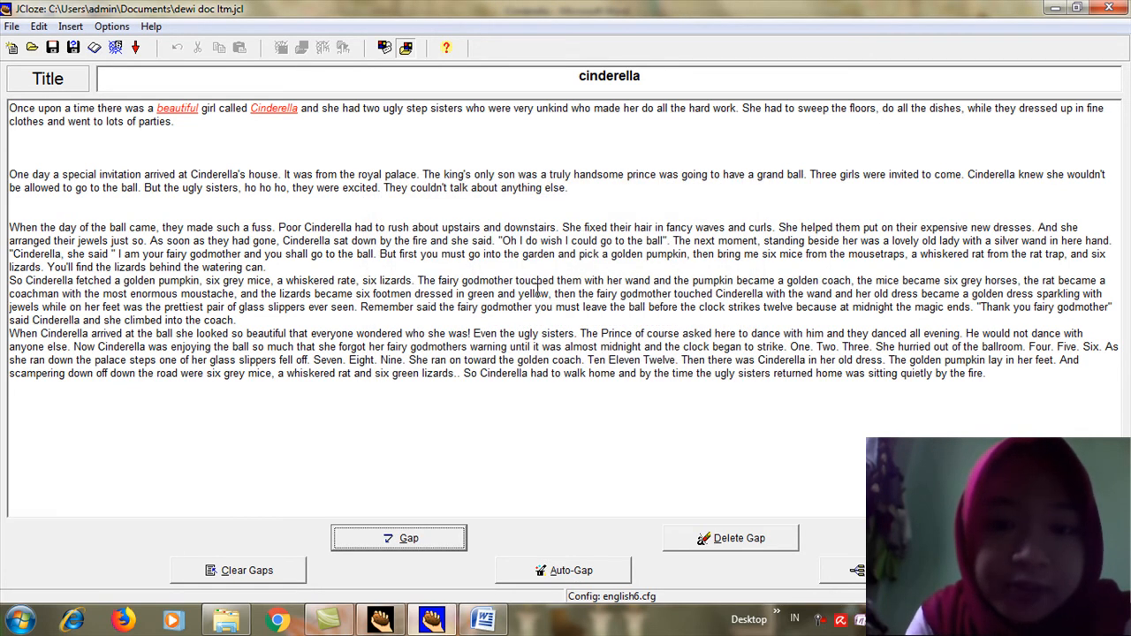
pyautogui.click(123, 618)
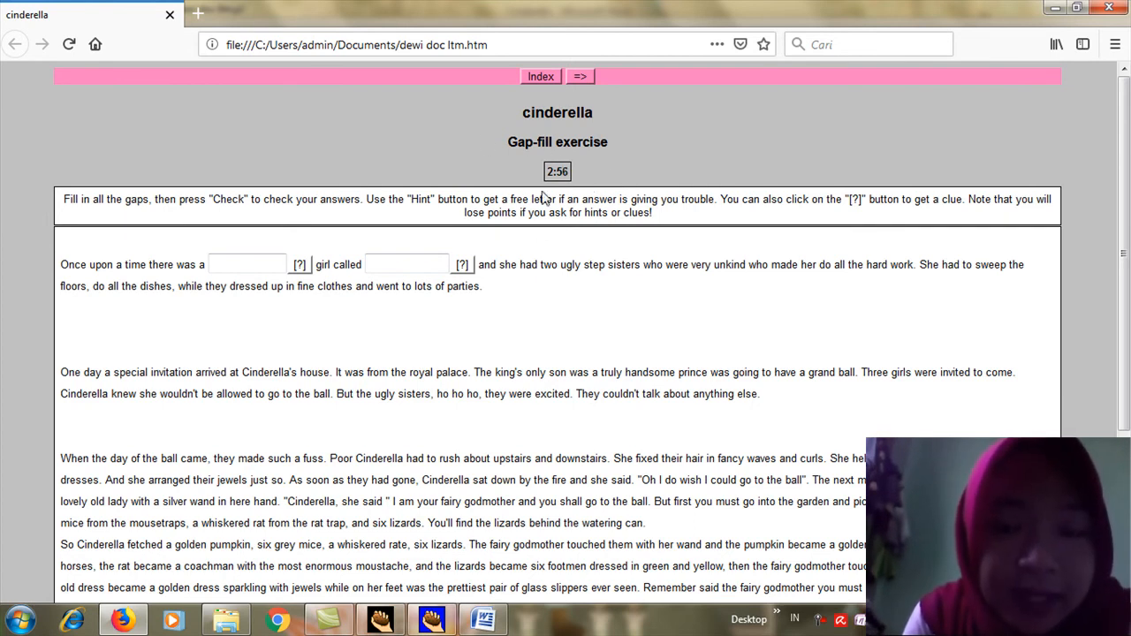
pyautogui.moveTo(601, 195)
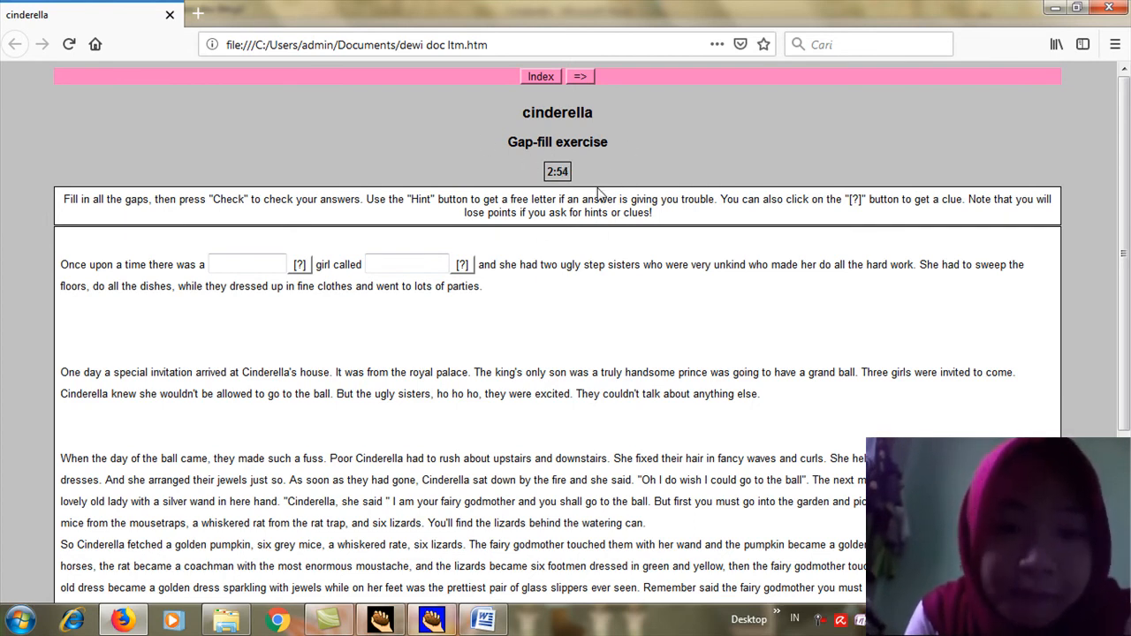
# Check each gap's clue and fill them with 'beautiful' and 'cinderella'.
pyautogui.click(248, 263)
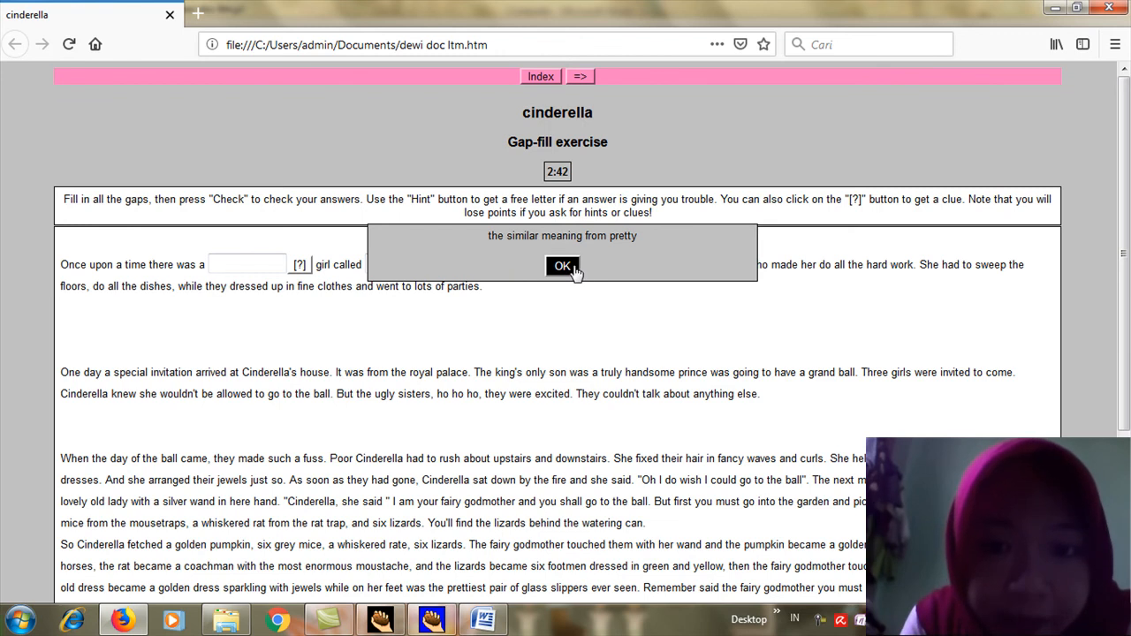
pyautogui.click(563, 267)
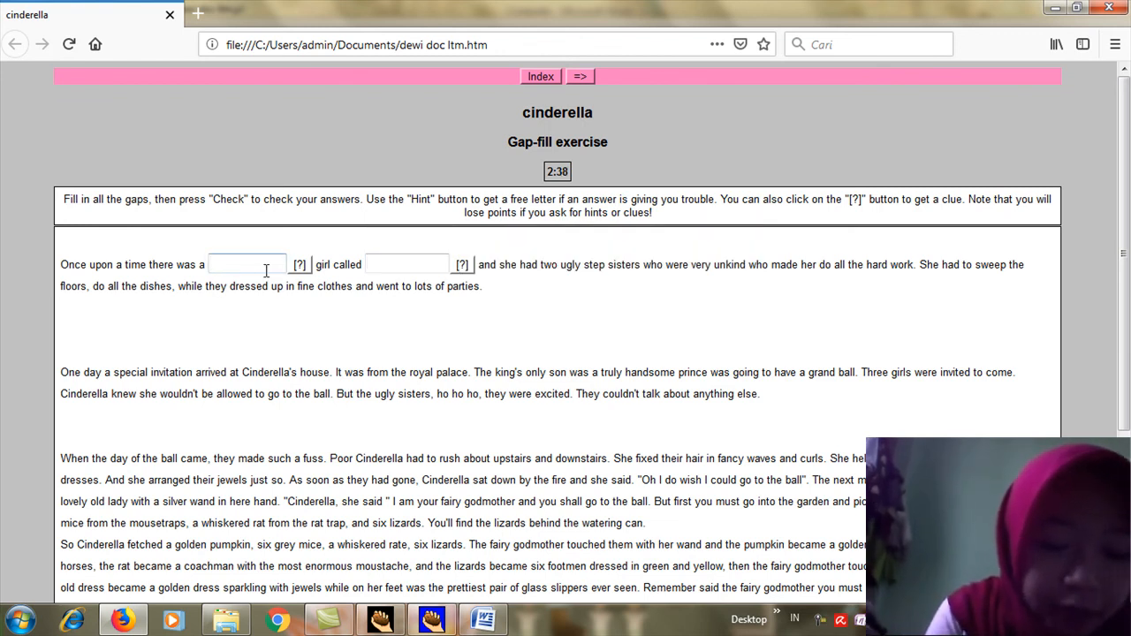
pyautogui.write('beautiful')
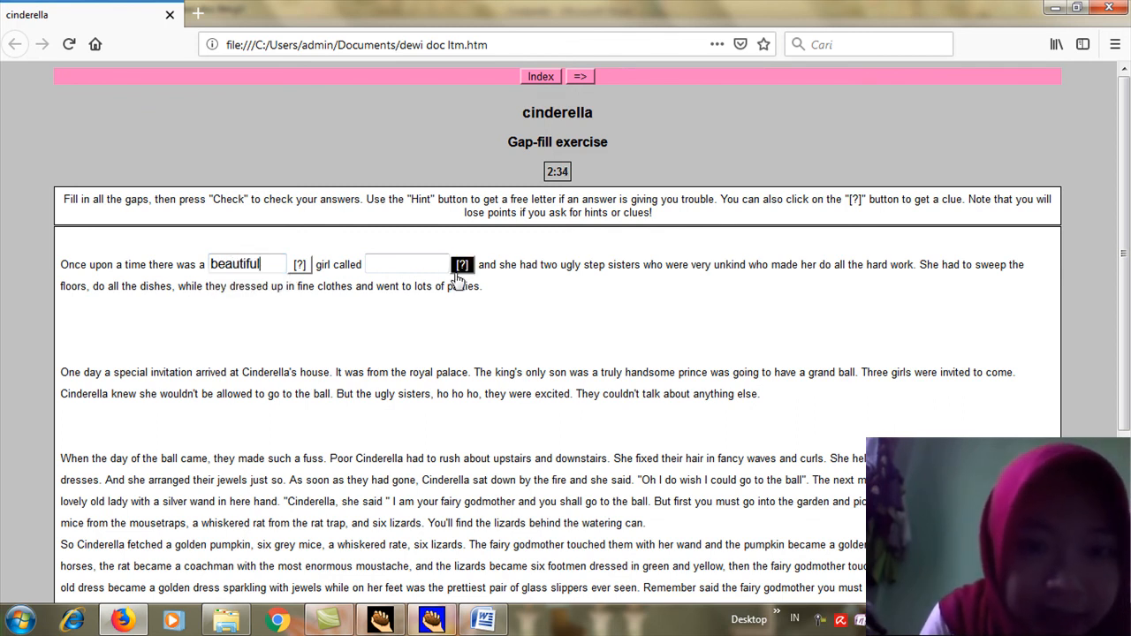
pyautogui.click(462, 264)
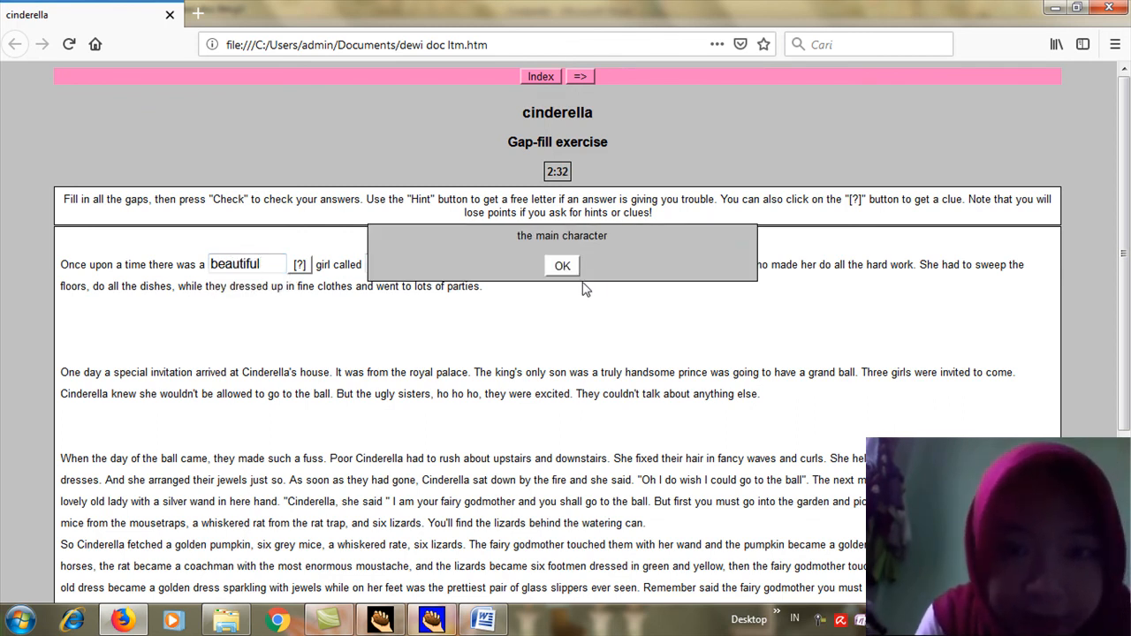
pyautogui.click(562, 266)
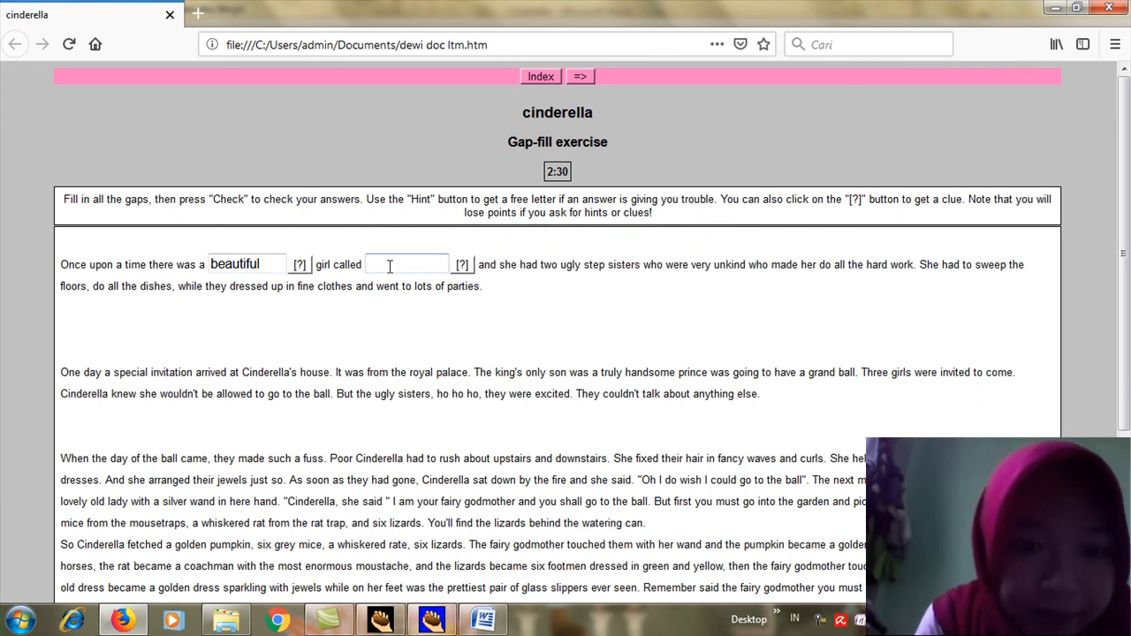
pyautogui.write('cide')
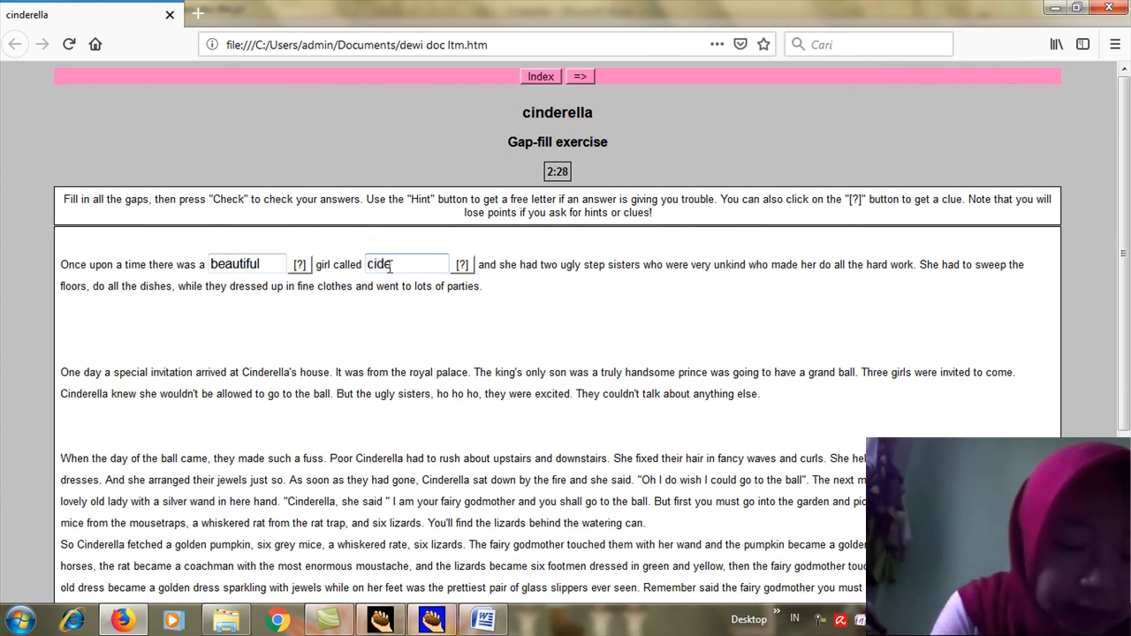
pyautogui.write('rella')
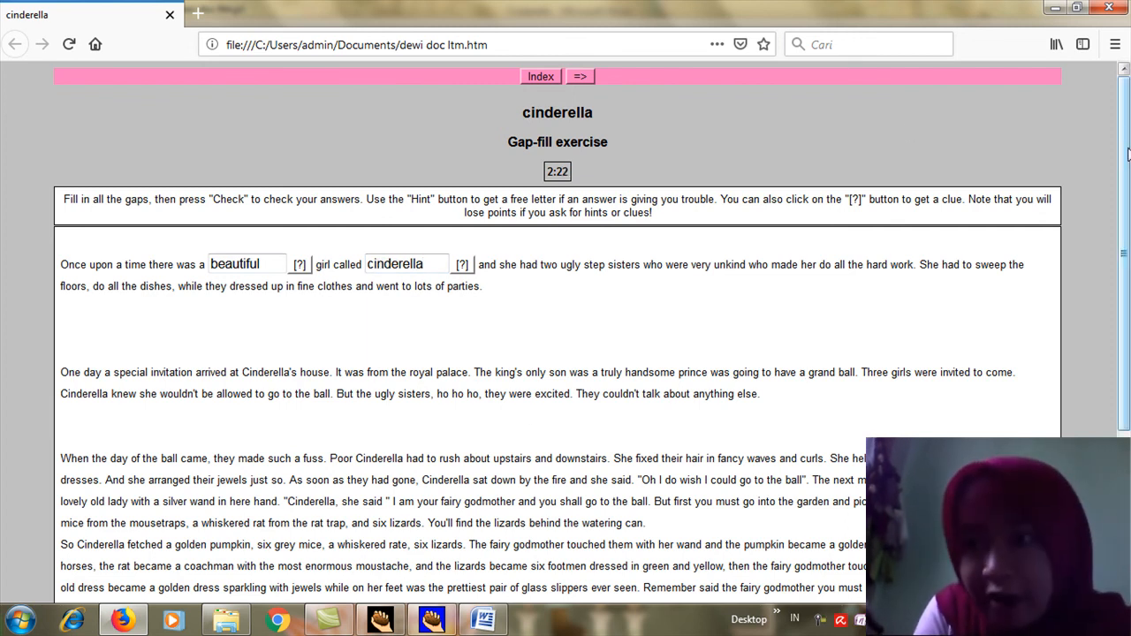
# Check the answers, getting 'Correct! Well done' with a 50% score.
pyautogui.scroll(-3)
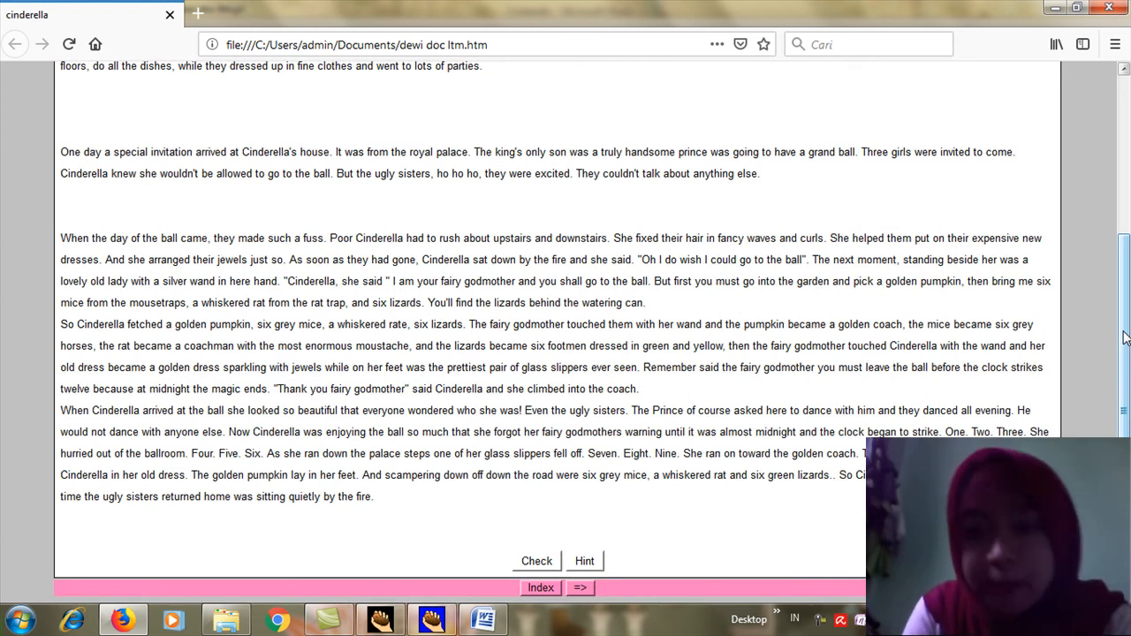
pyautogui.click(537, 561)
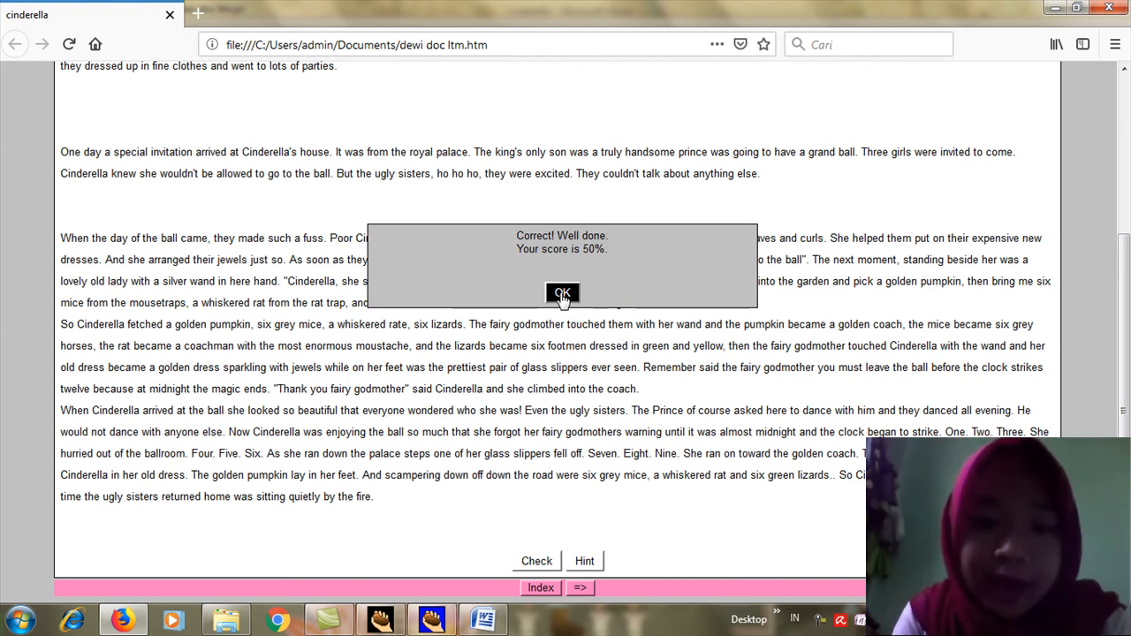
pyautogui.click(562, 293)
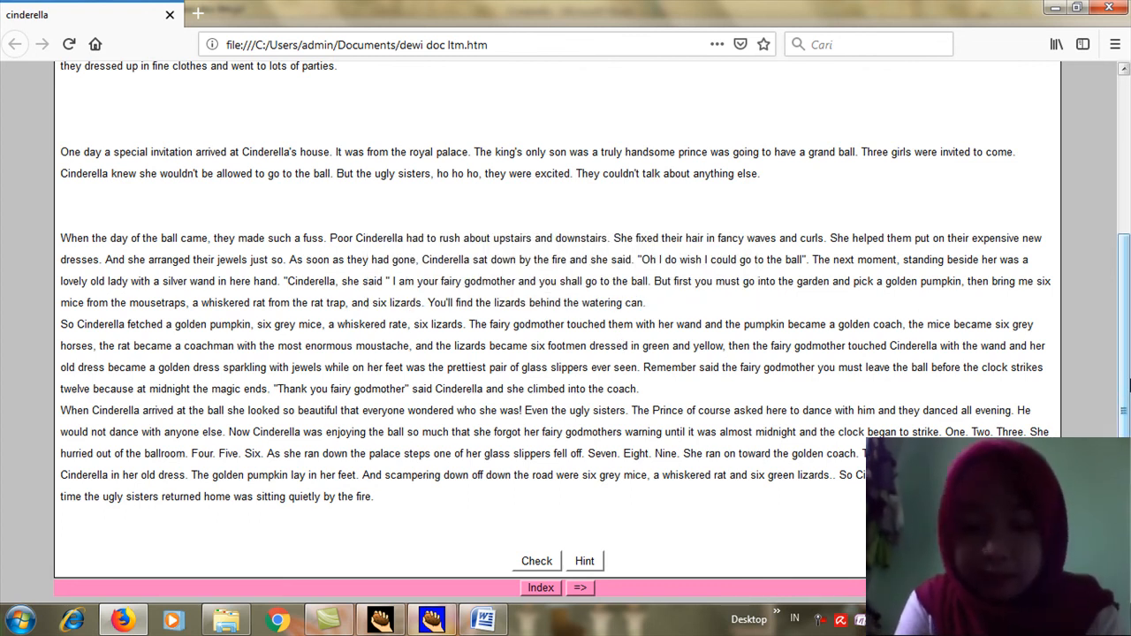